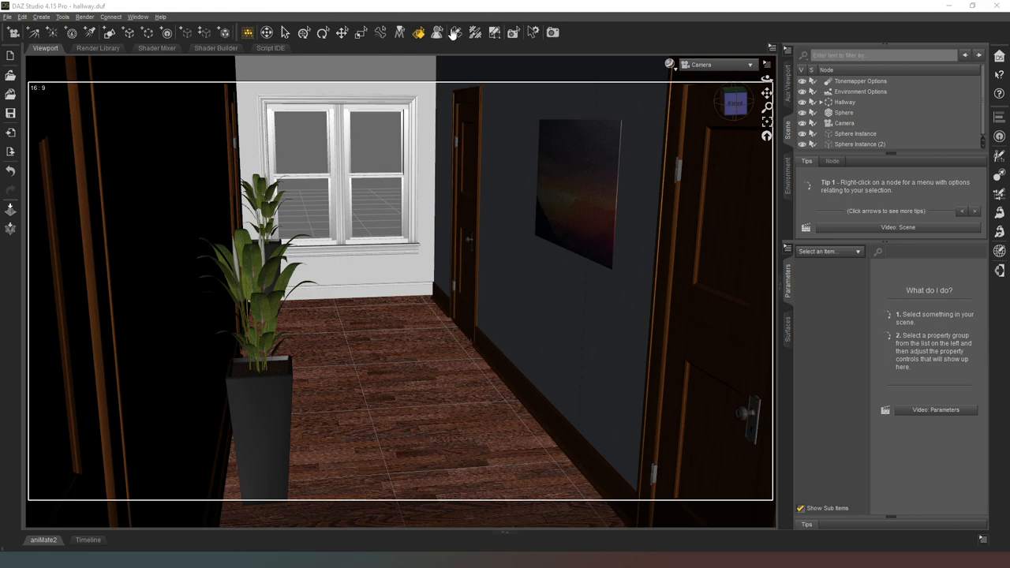
Step: Switch the viewport draw style to NVIDIA Iray for a live photoreal preview
{"action": "left_click", "coordinate": [670, 65]}
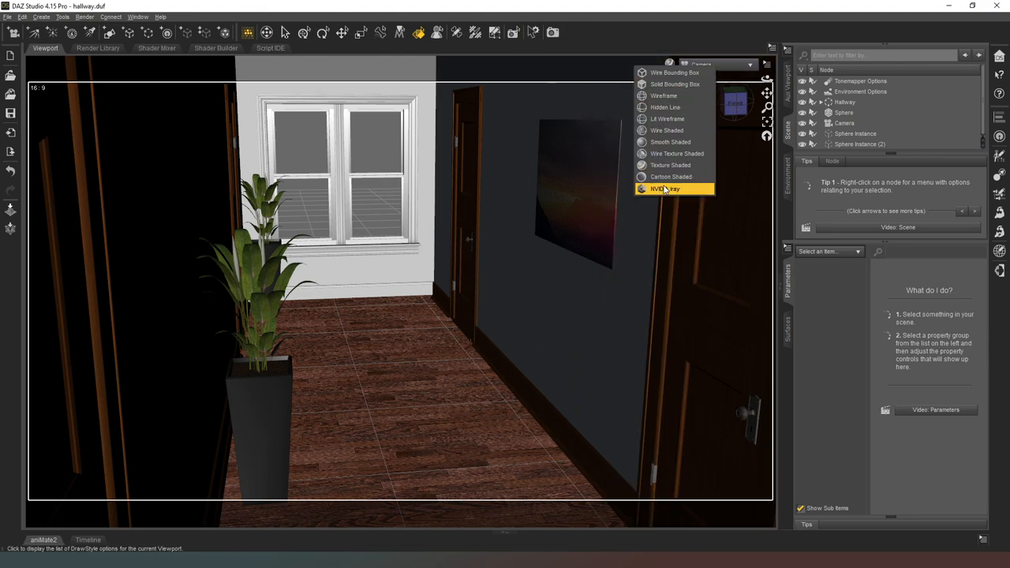
{"action": "left_click", "coordinate": [667, 189]}
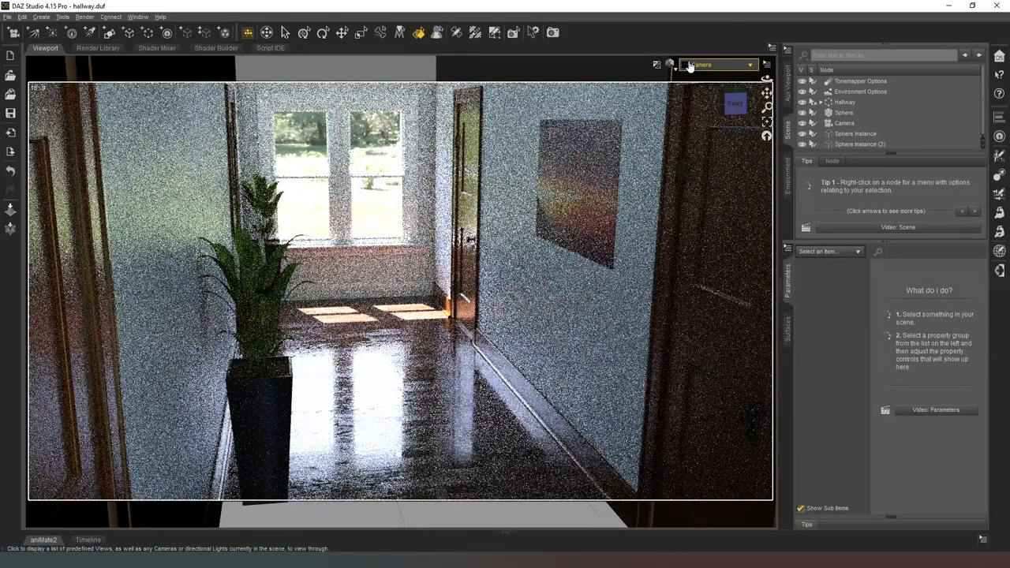
Step: From Perspective View, create Camera (2) using the active viewport transforms
{"action": "left_click", "coordinate": [718, 65]}
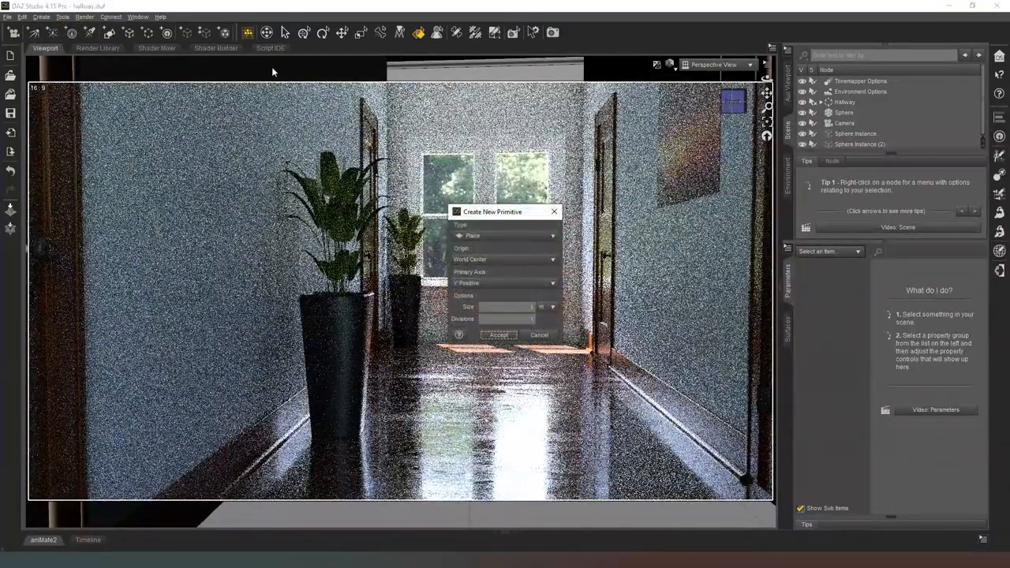
{"action": "left_click", "coordinate": [540, 334]}
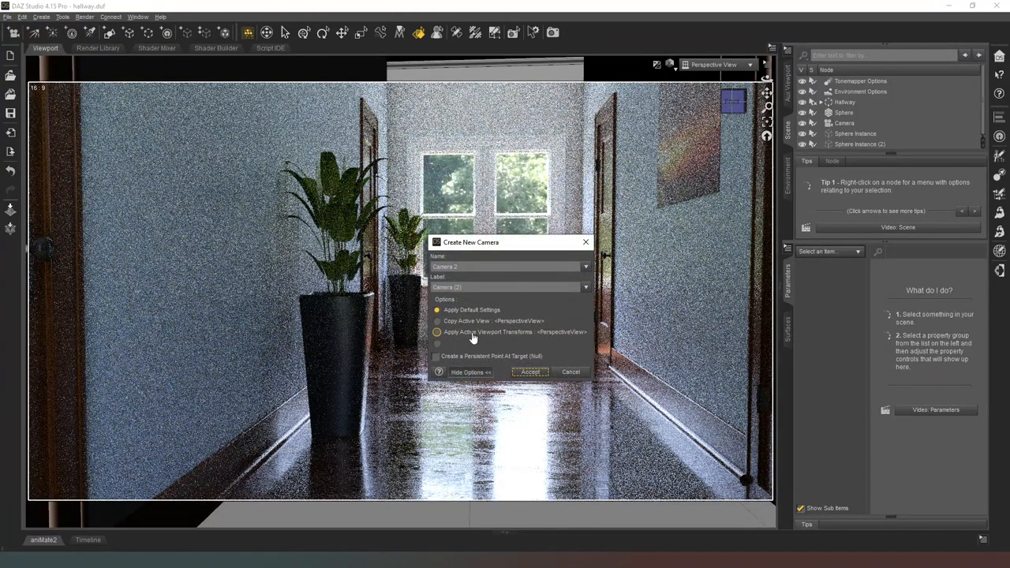
{"action": "left_click", "coordinate": [531, 372]}
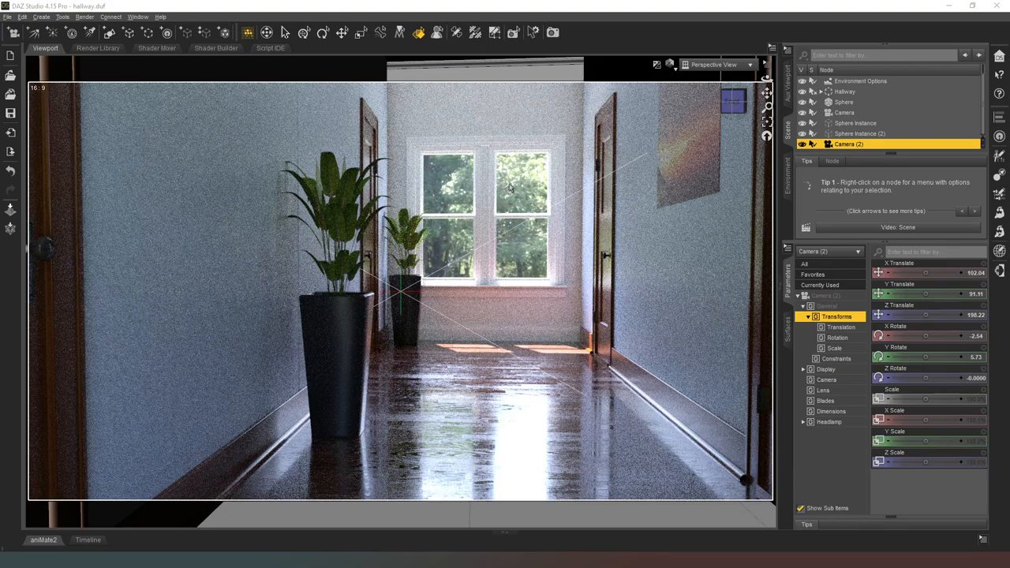
{"action": "mouse_move", "coordinate": [423, 240]}
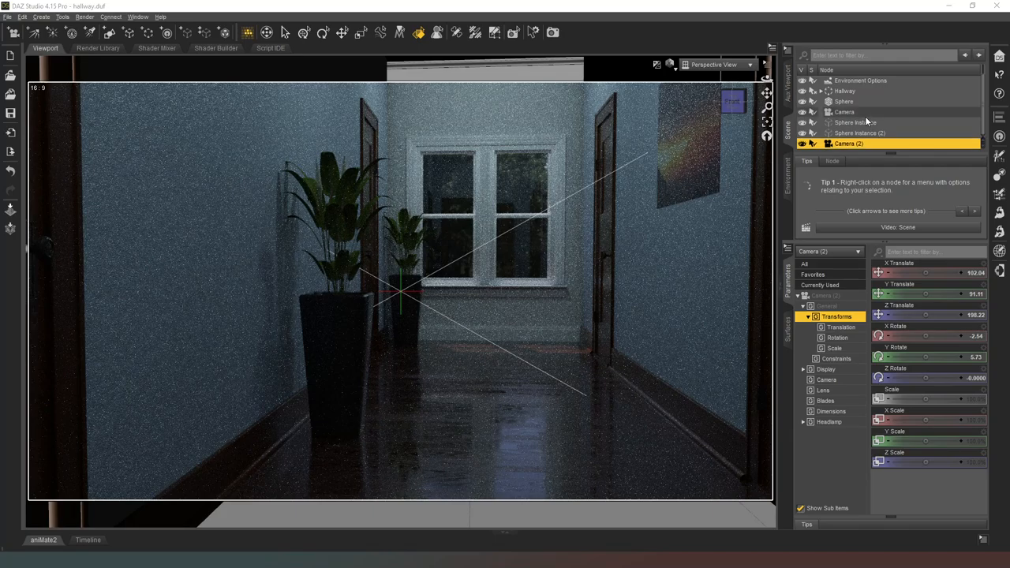
Step: Select the Sphere node in the Scene pane to edit its lighting
{"action": "left_click", "coordinate": [845, 101]}
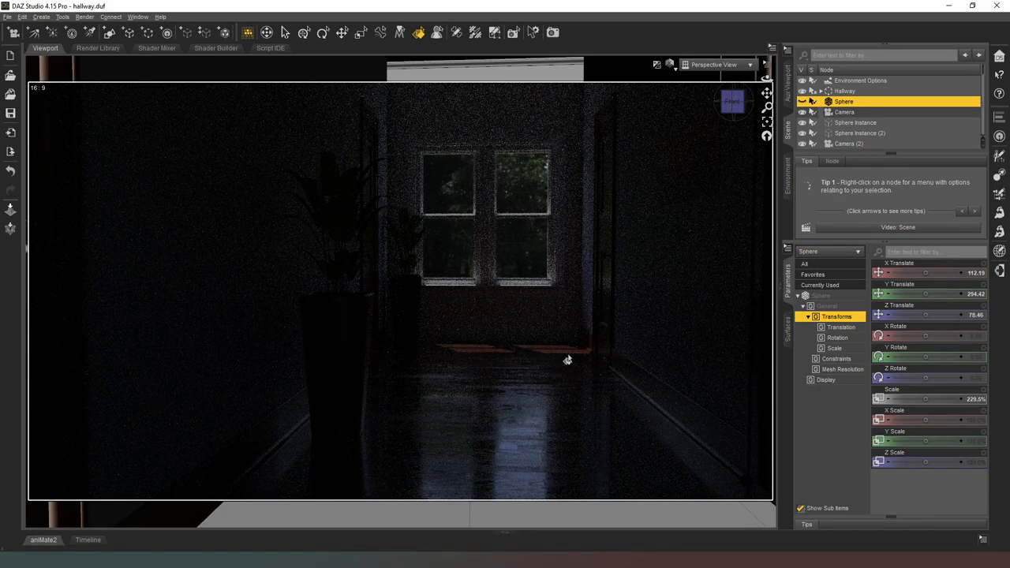
{"action": "mouse_move", "coordinate": [528, 366]}
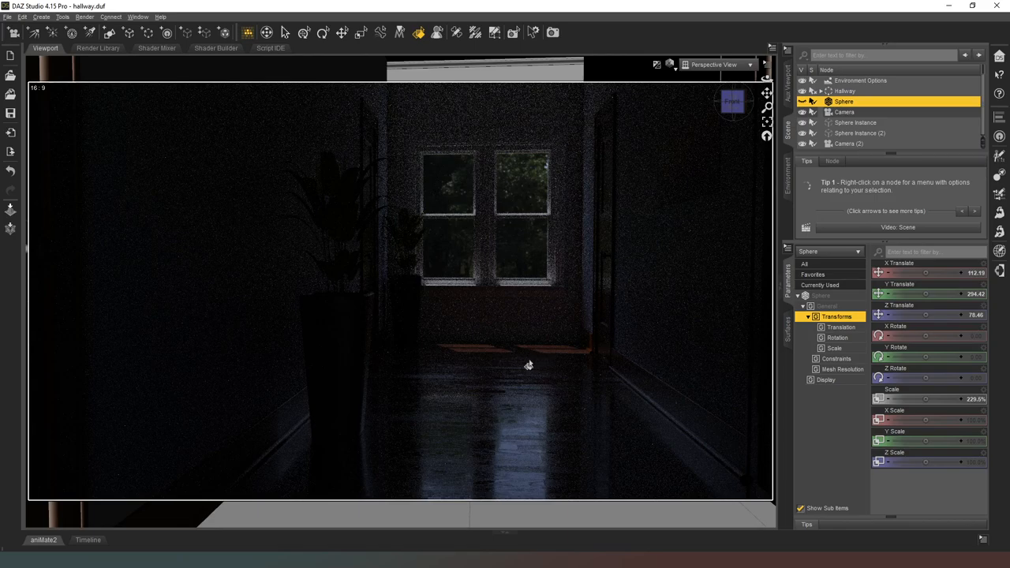
{"action": "mouse_move", "coordinate": [535, 363]}
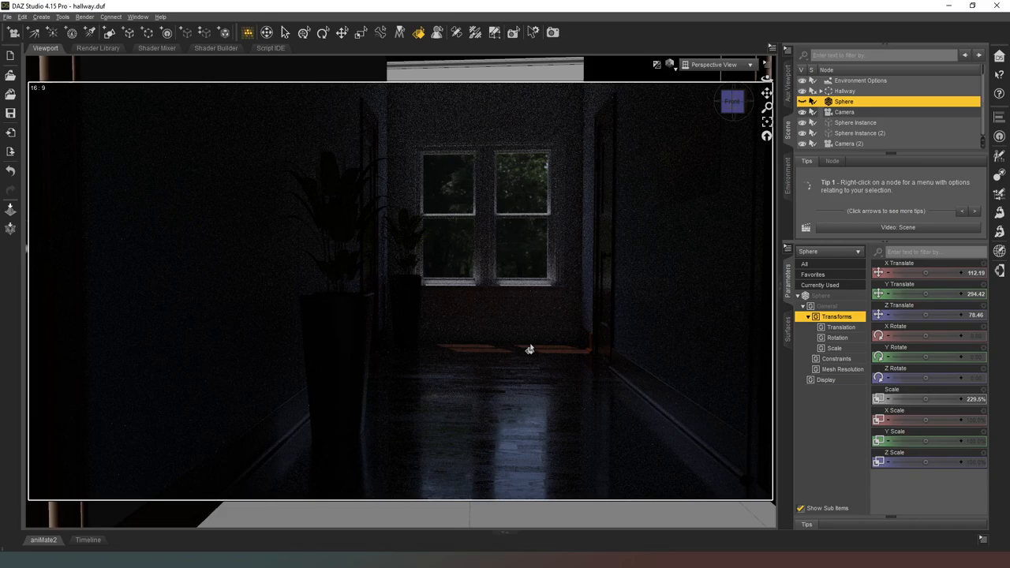
{"action": "mouse_move", "coordinate": [310, 355]}
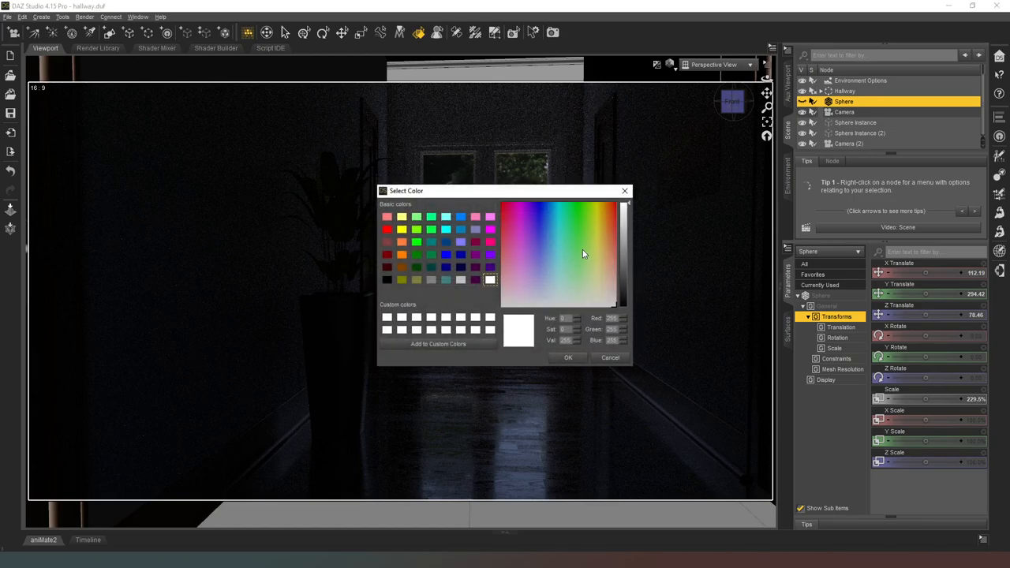
{"action": "mouse_move", "coordinate": [632, 283]}
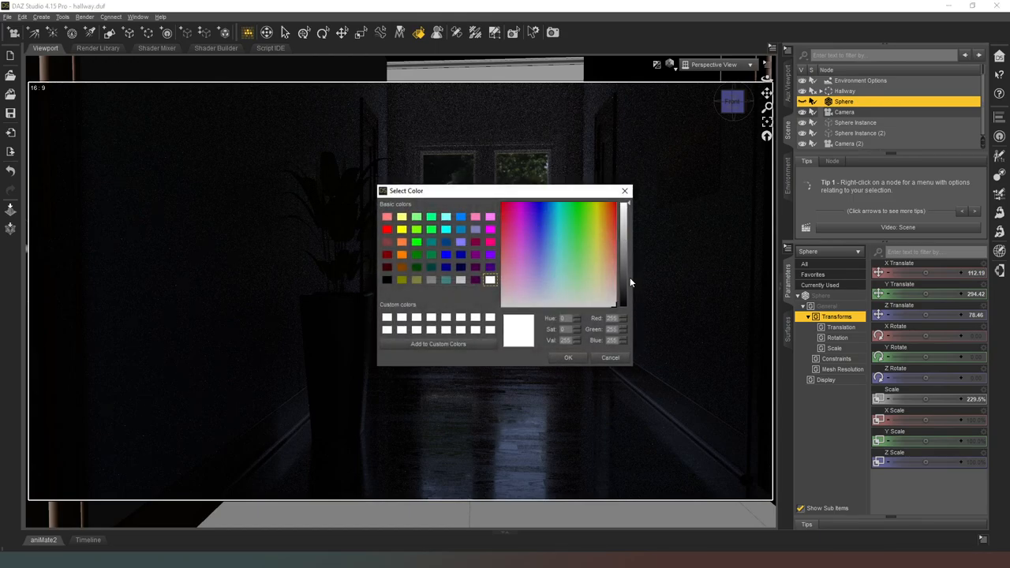
Step: Set the Sphere's light colour to a pale, softened blue and confirm it
{"action": "left_click", "coordinate": [537, 240]}
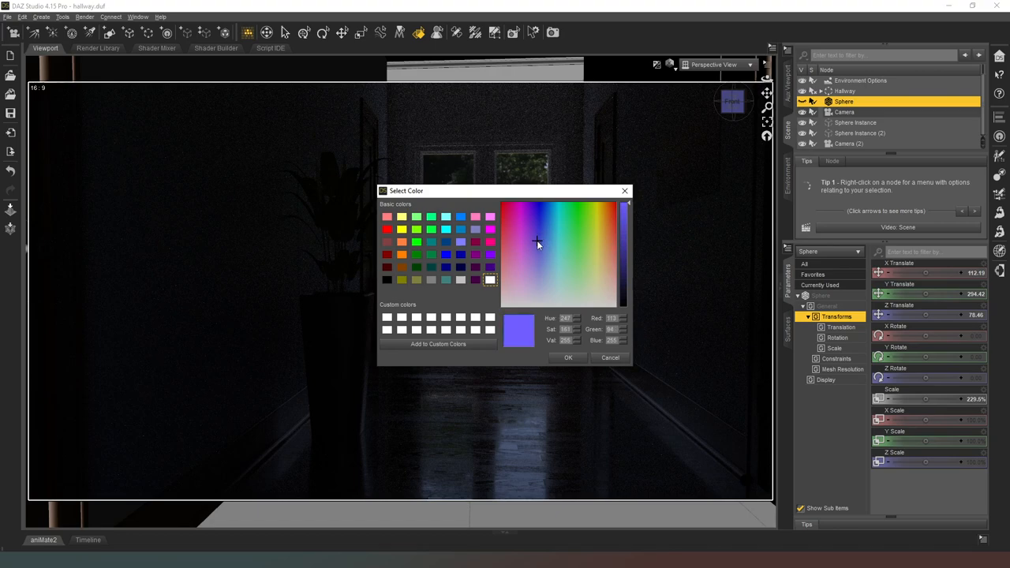
{"action": "left_click", "coordinate": [540, 237]}
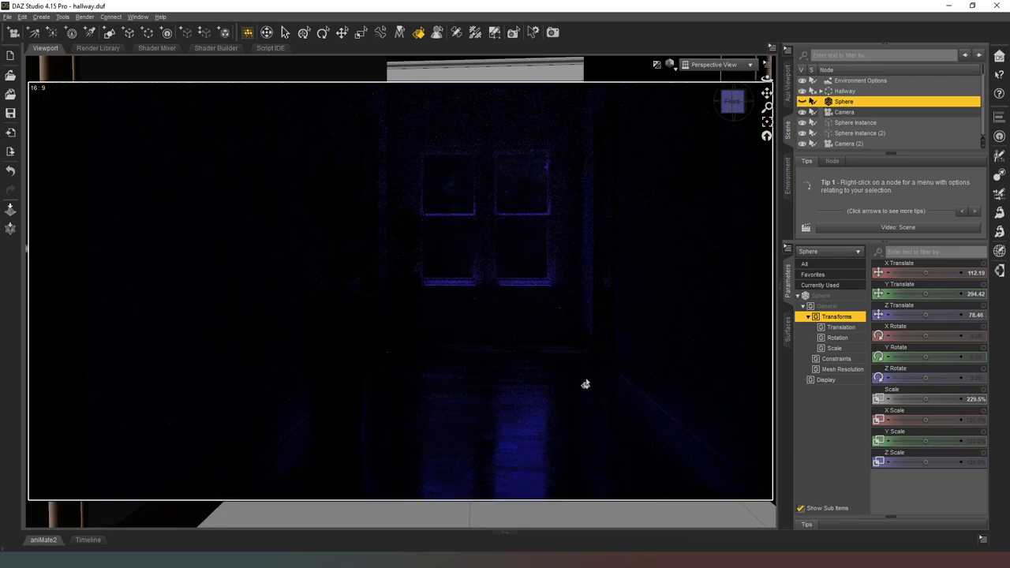
{"action": "mouse_move", "coordinate": [55, 246]}
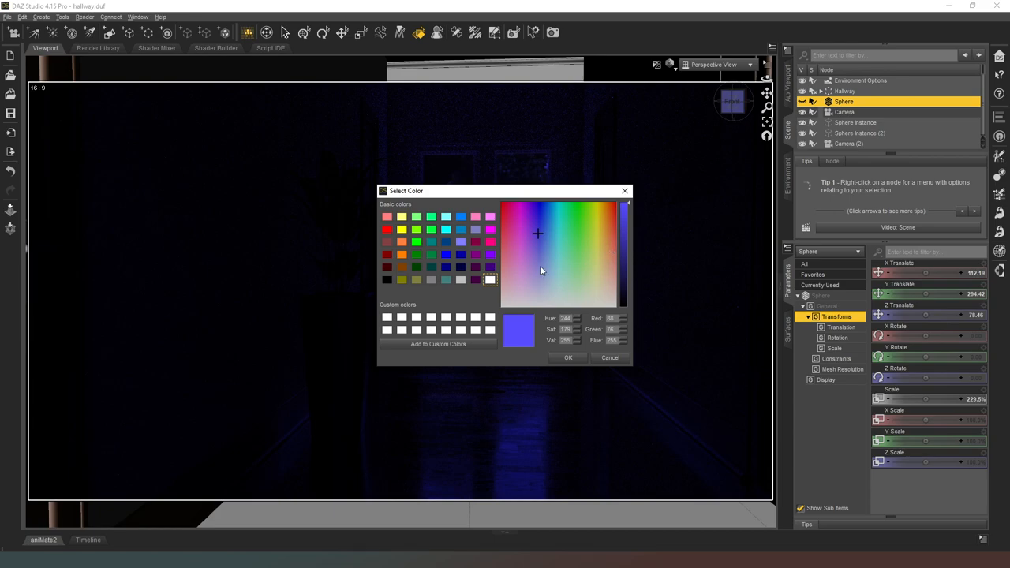
{"action": "left_click", "coordinate": [539, 259]}
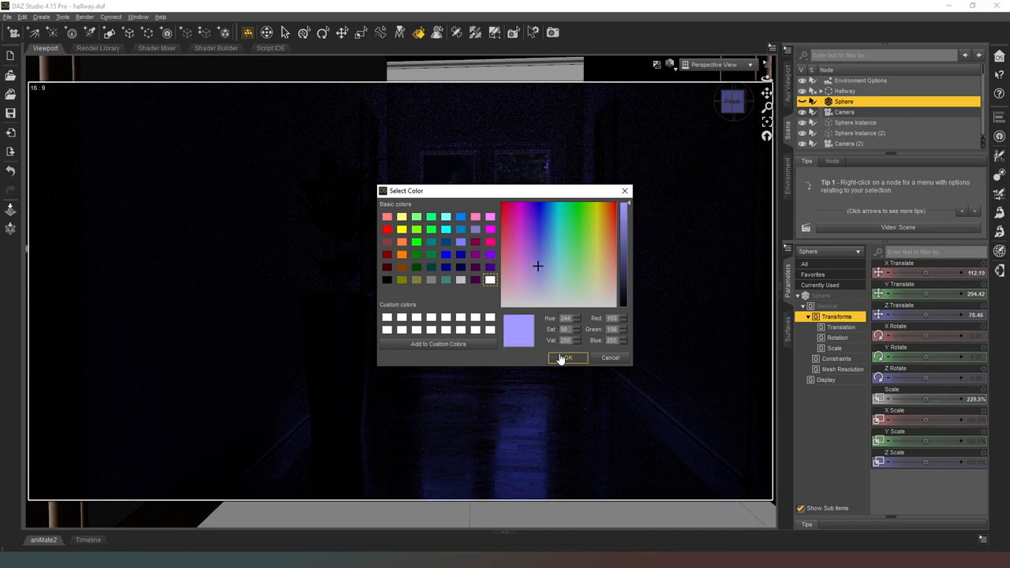
{"action": "left_click", "coordinate": [567, 357]}
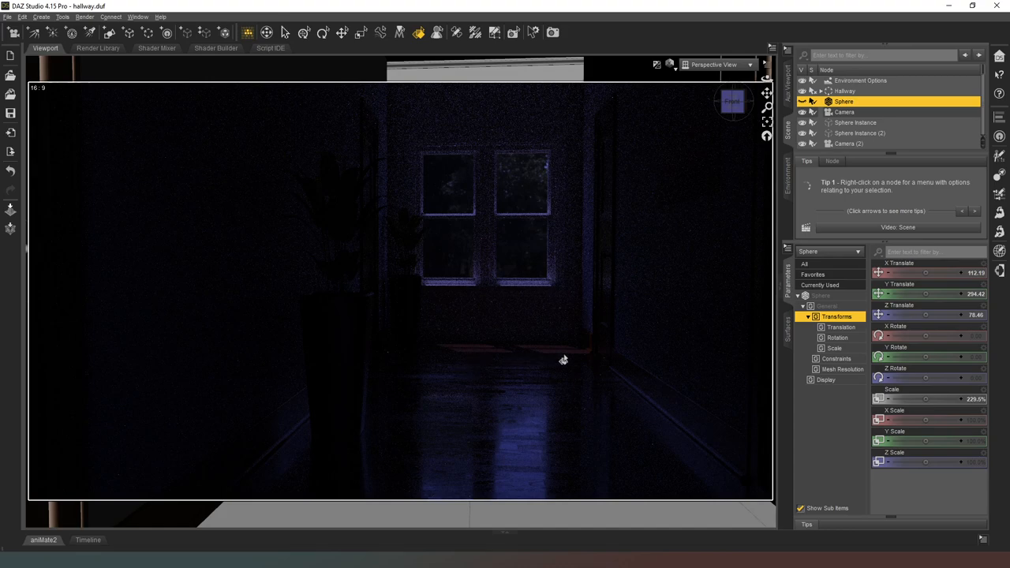
{"action": "mouse_move", "coordinate": [552, 351]}
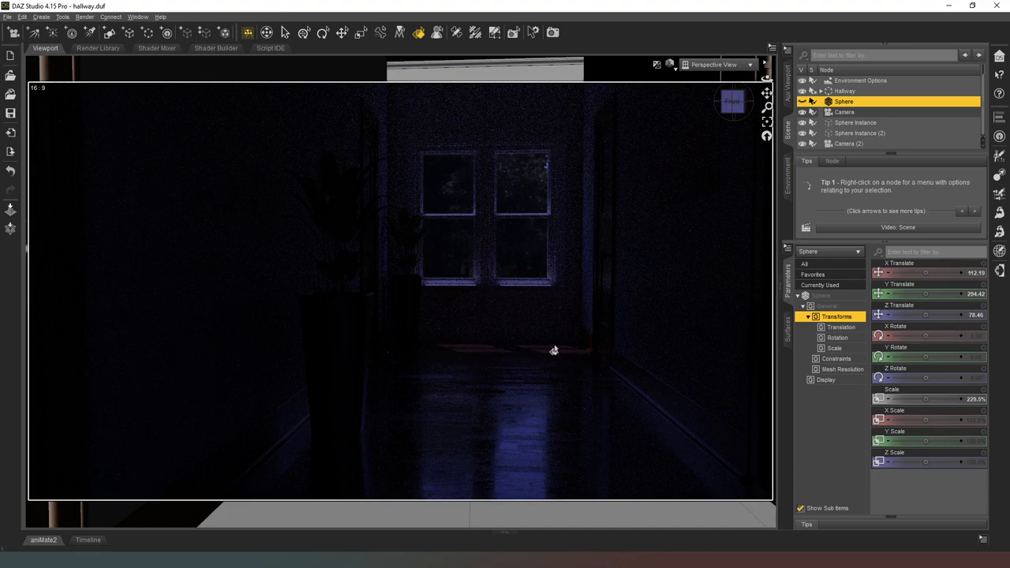
{"action": "mouse_move", "coordinate": [423, 349]}
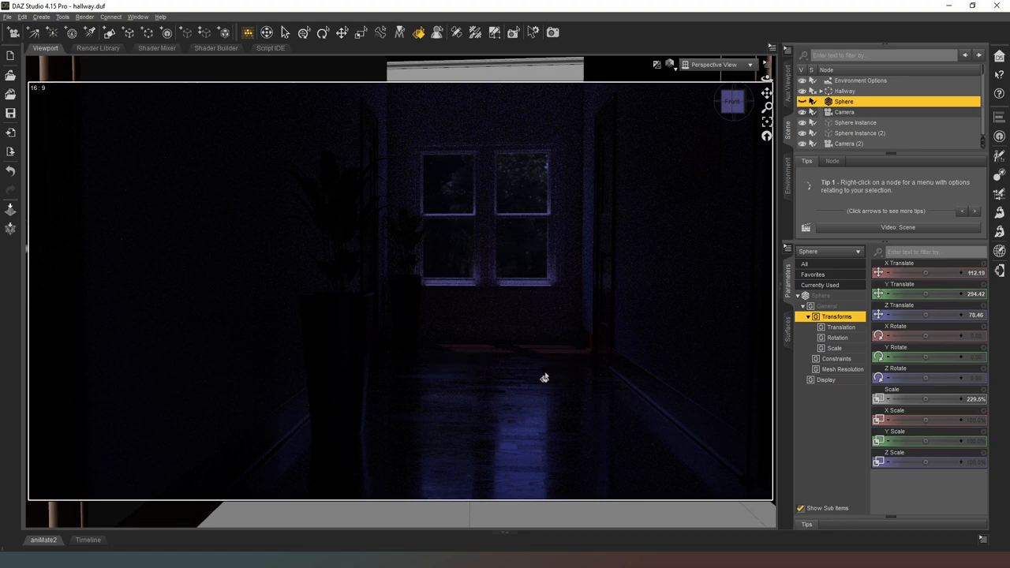
{"action": "mouse_move", "coordinate": [502, 363]}
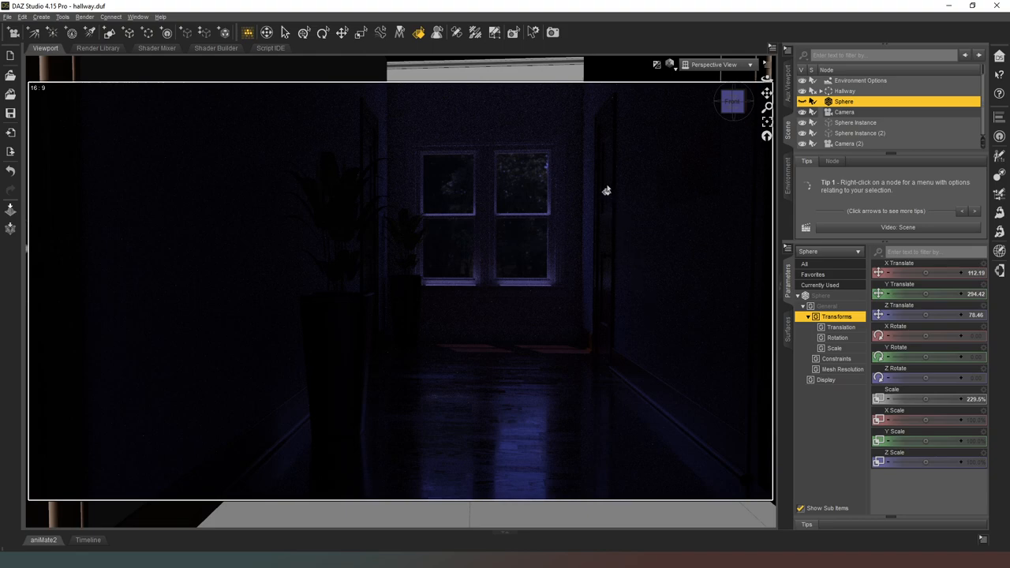
{"action": "mouse_move", "coordinate": [603, 369]}
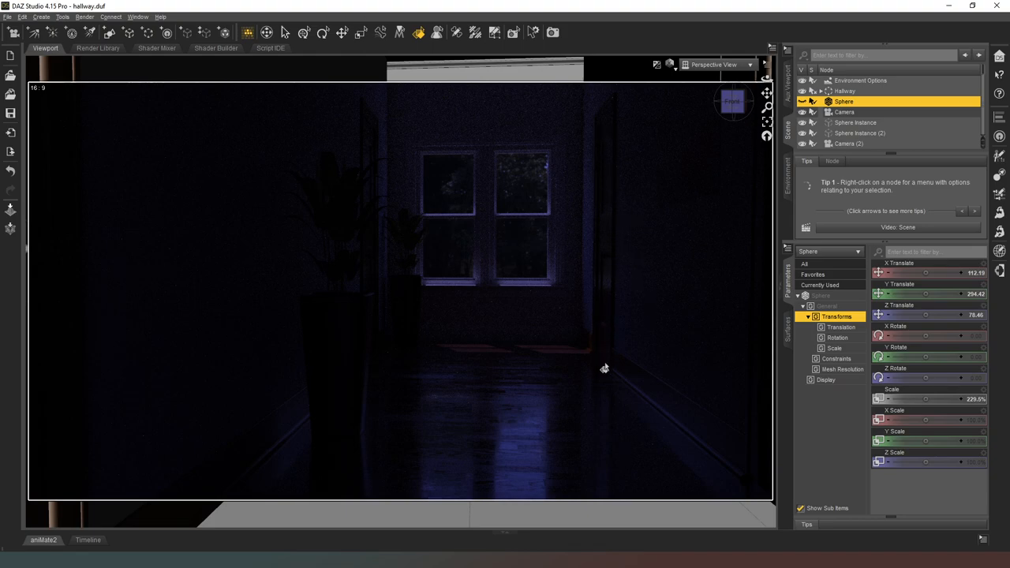
{"action": "mouse_move", "coordinate": [607, 375]}
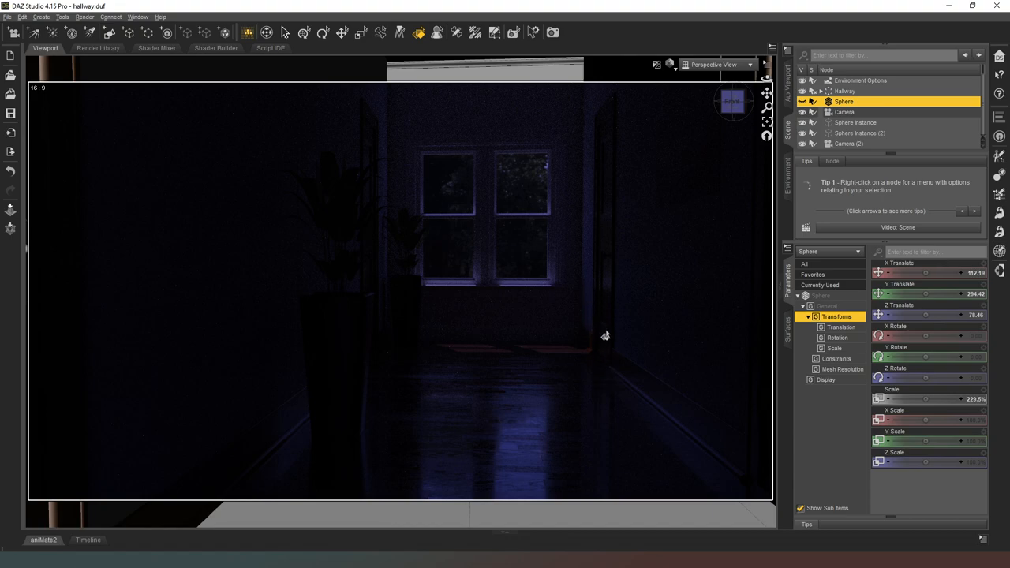
{"action": "mouse_move", "coordinate": [606, 339]}
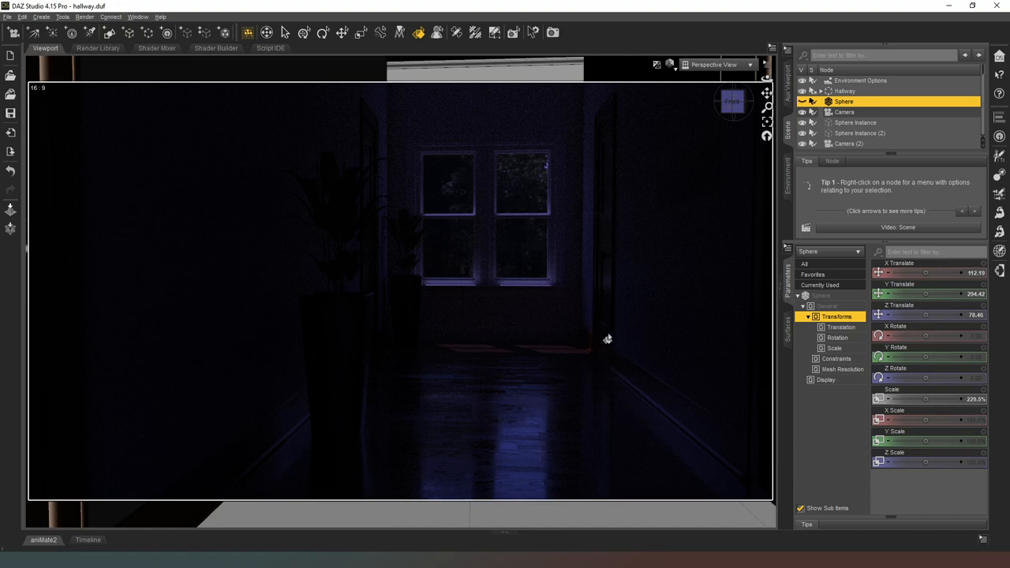
Step: Switch the viewport back to the plain textured preview over the floorboards
{"action": "left_click", "coordinate": [669, 63]}
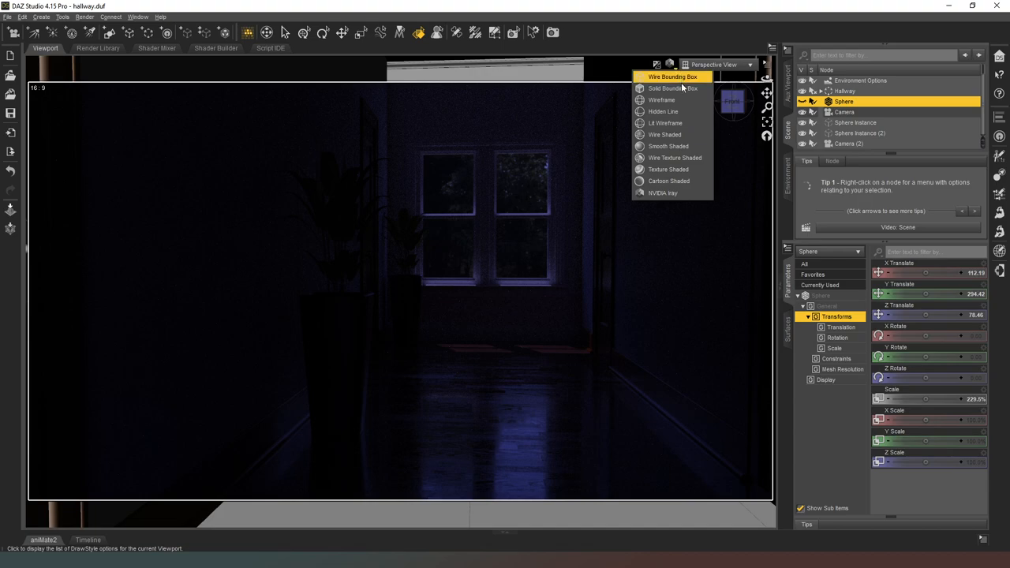
{"action": "mouse_move", "coordinate": [668, 169]}
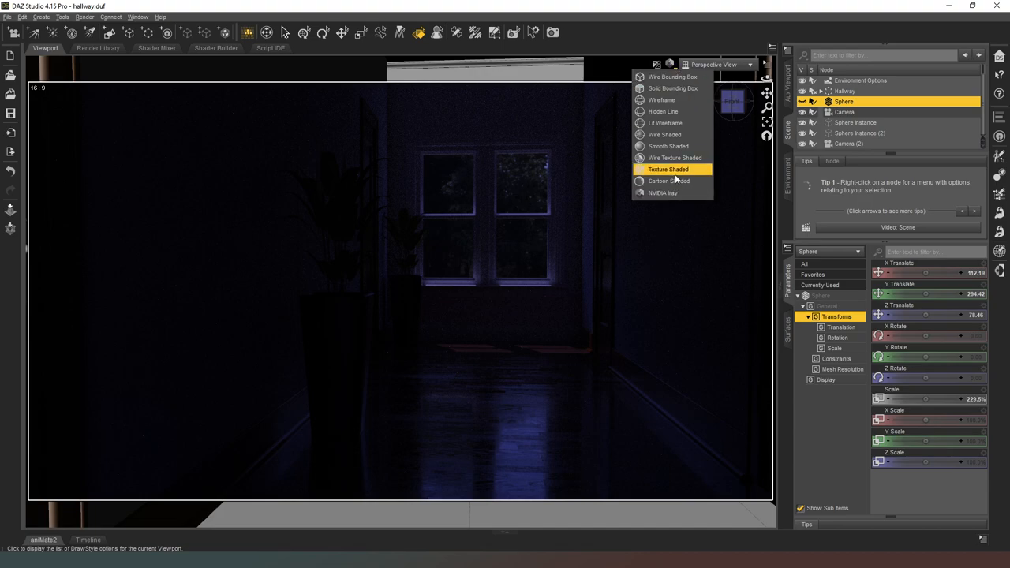
{"action": "mouse_move", "coordinate": [671, 171]}
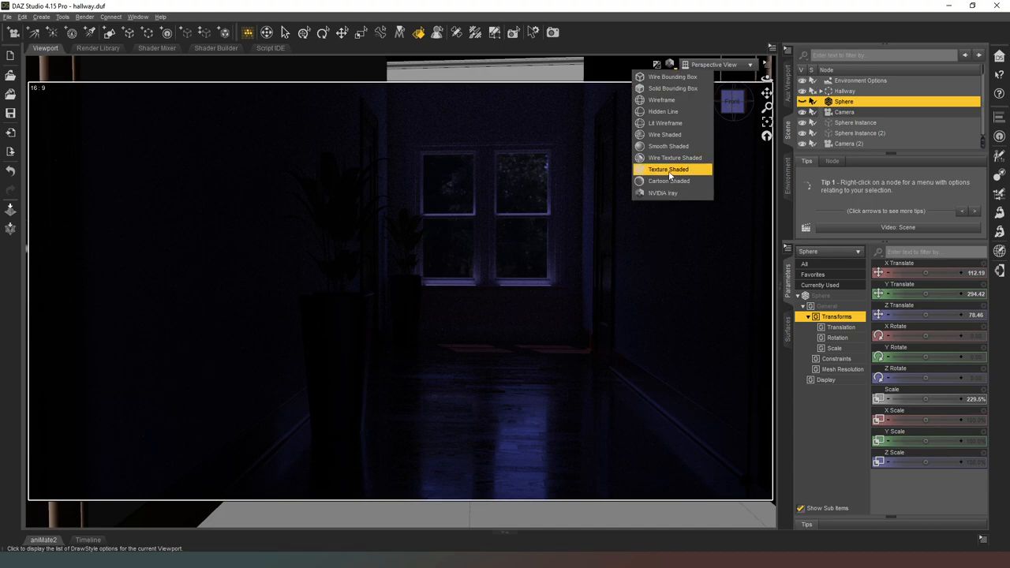
{"action": "left_click", "coordinate": [669, 169]}
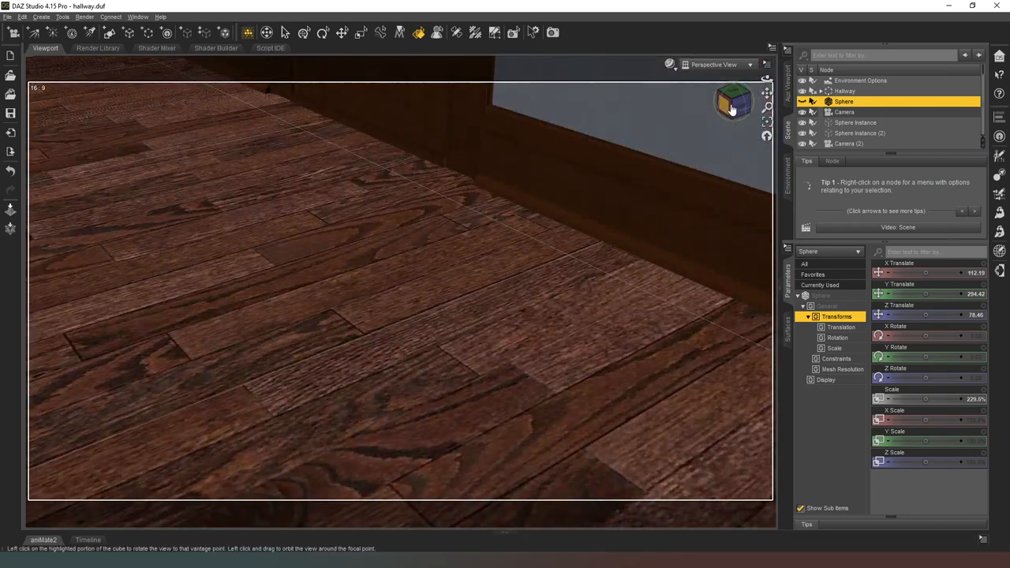
Step: Pan the view over to the passage door
{"action": "left_click_drag", "start_coordinate": [553, 236], "coordinate": [387, 203]}
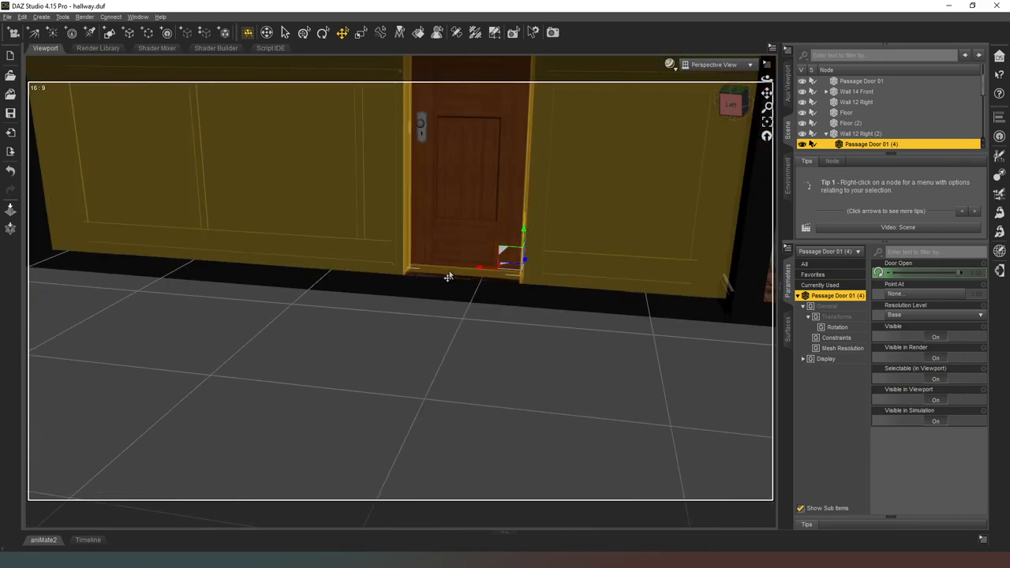
Step: Create a new Plane primitive in the hallway scene
{"action": "left_click", "coordinate": [108, 32]}
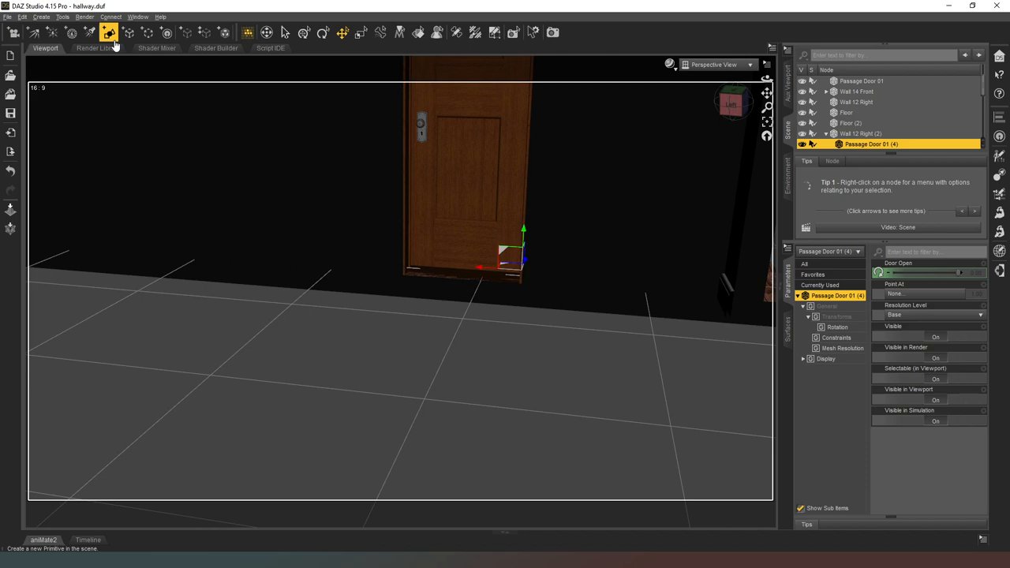
{"action": "mouse_move", "coordinate": [145, 12]}
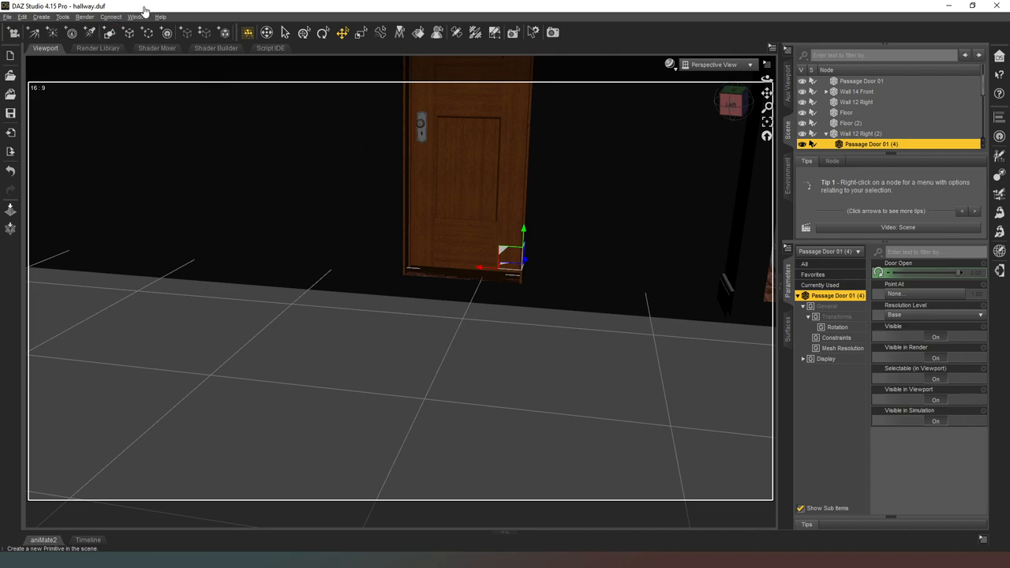
{"action": "mouse_move", "coordinate": [101, 300]}
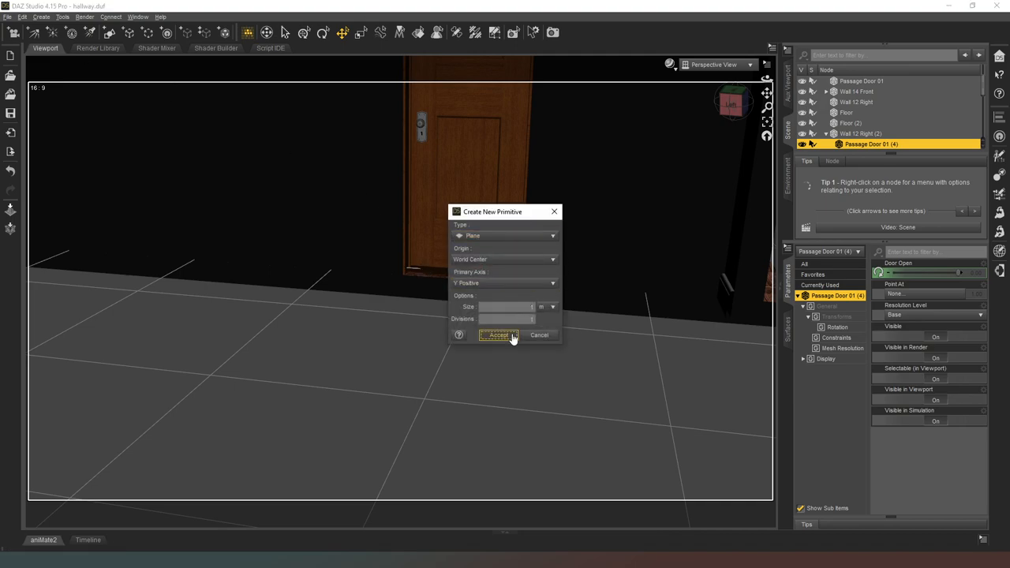
{"action": "left_click", "coordinate": [499, 335]}
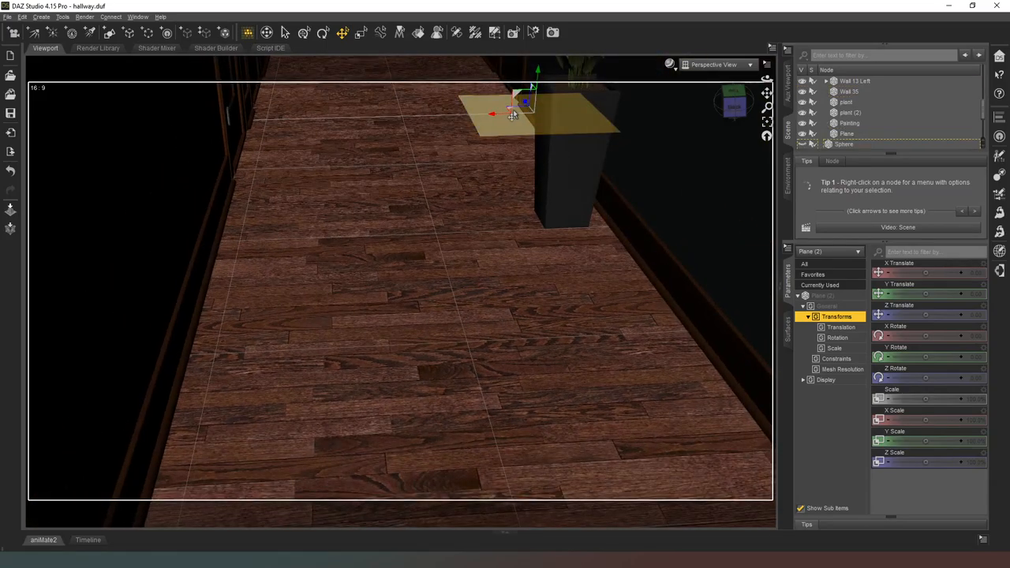
Step: Move the plane under the door and squash it into a thin strip along its bottom
{"action": "left_click_drag", "start_coordinate": [513, 113], "coordinate": [355, 403]}
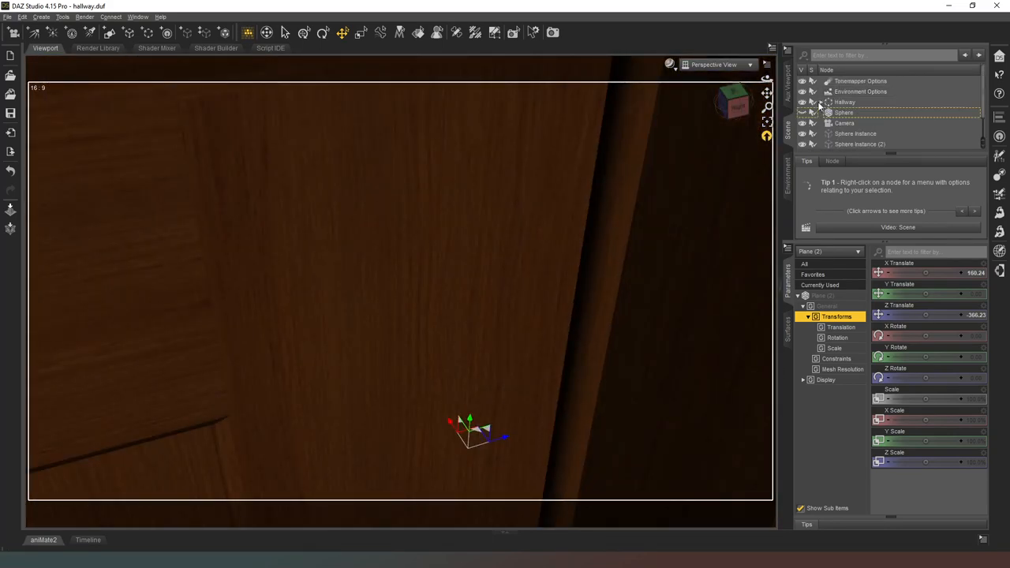
{"action": "mouse_move", "coordinate": [818, 101]}
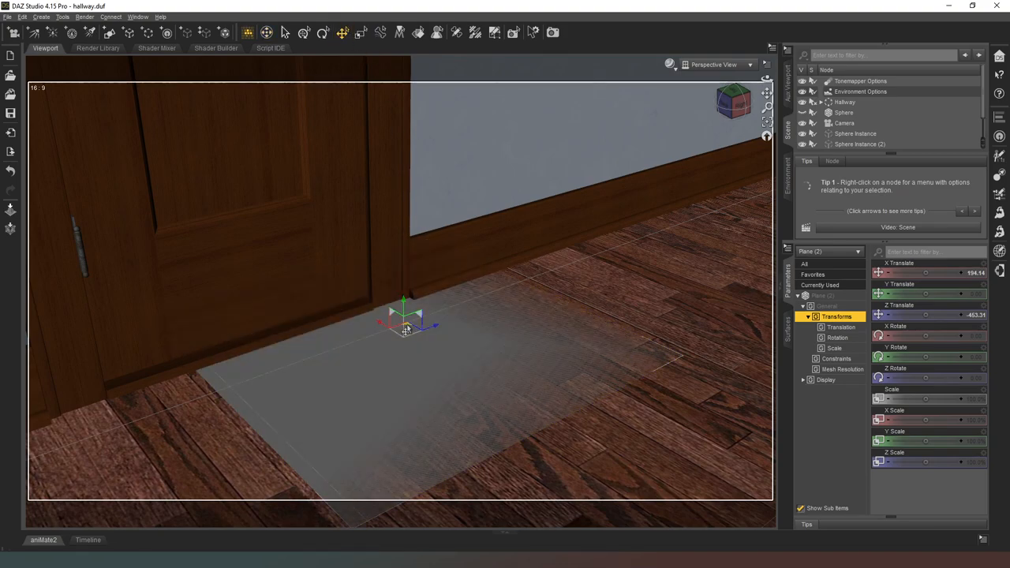
{"action": "left_click_drag", "start_coordinate": [407, 319], "coordinate": [297, 334]}
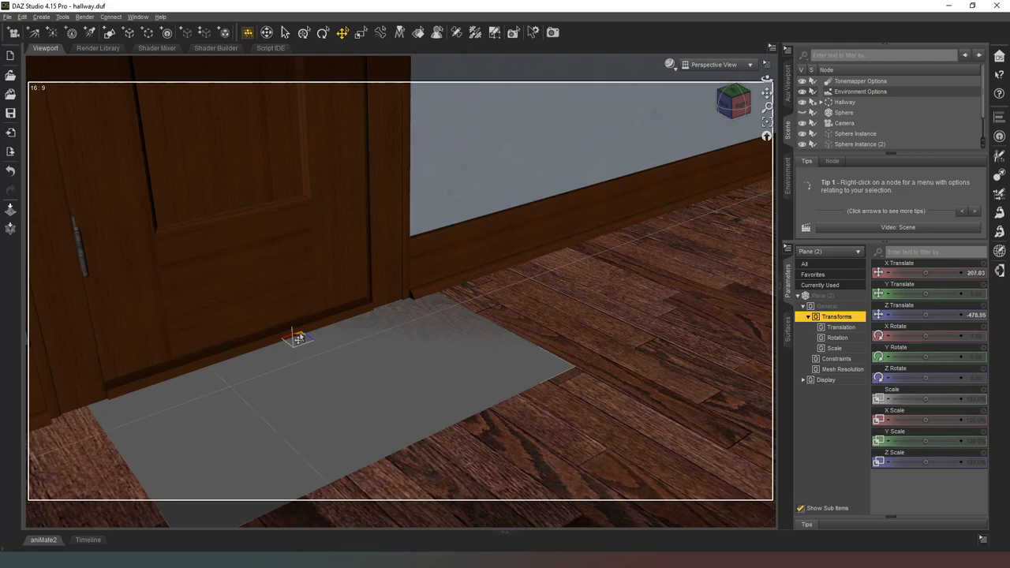
{"action": "left_click_drag", "start_coordinate": [924, 294], "coordinate": [955, 293]}
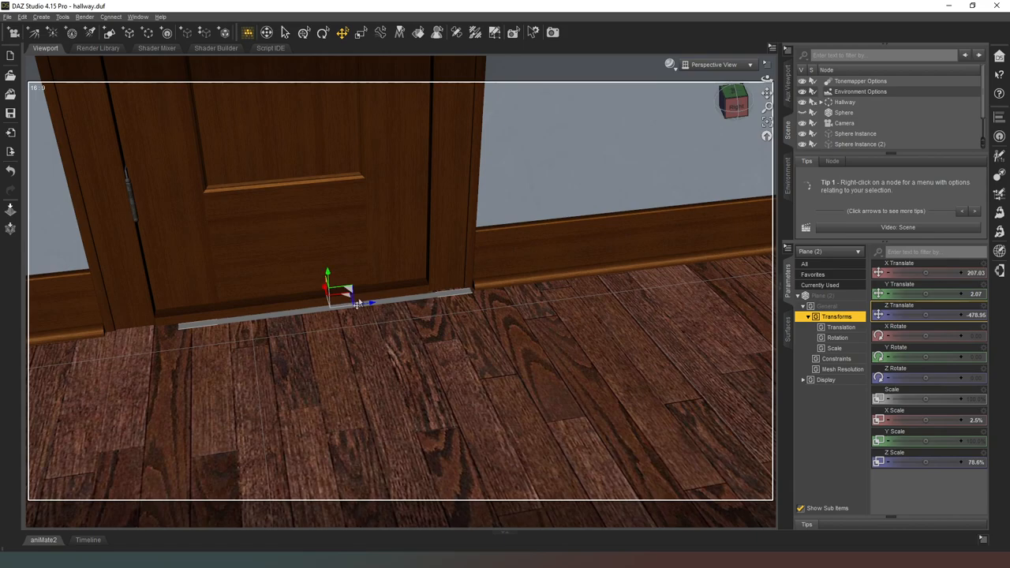
{"action": "left_click_drag", "start_coordinate": [360, 303], "coordinate": [324, 293]}
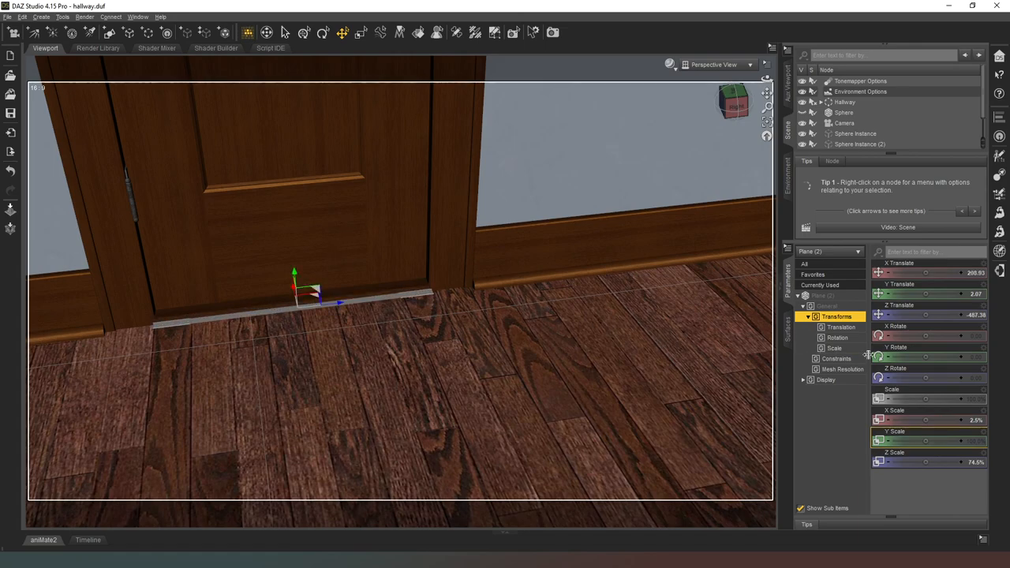
{"action": "mouse_move", "coordinate": [982, 357]}
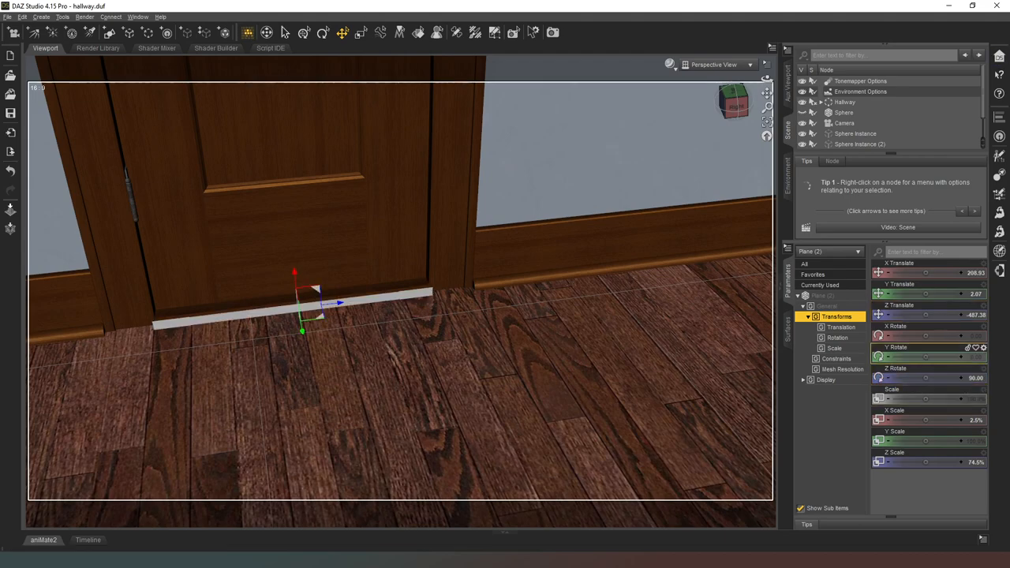
{"action": "mouse_move", "coordinate": [316, 318]}
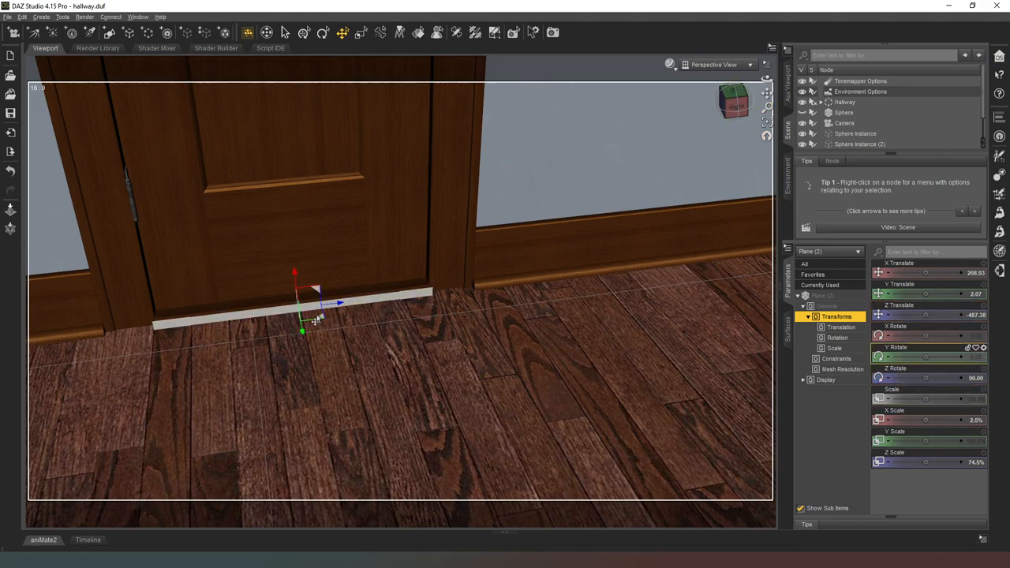
Step: Raise and nudge the strip so it sits neatly in the door gap
{"action": "left_click_drag", "start_coordinate": [301, 332], "coordinate": [319, 310]}
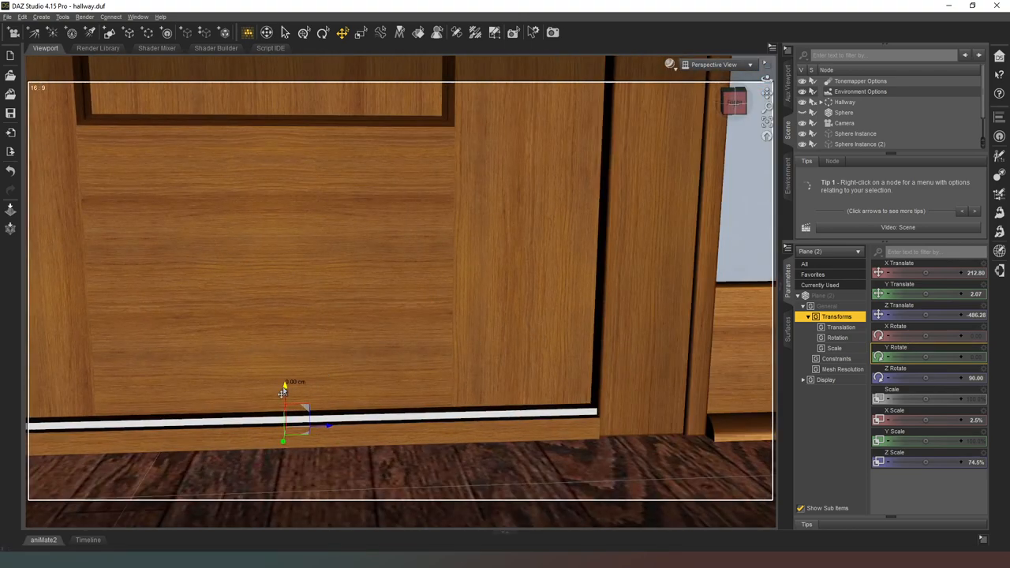
{"action": "left_click_drag", "start_coordinate": [284, 393], "coordinate": [284, 383]}
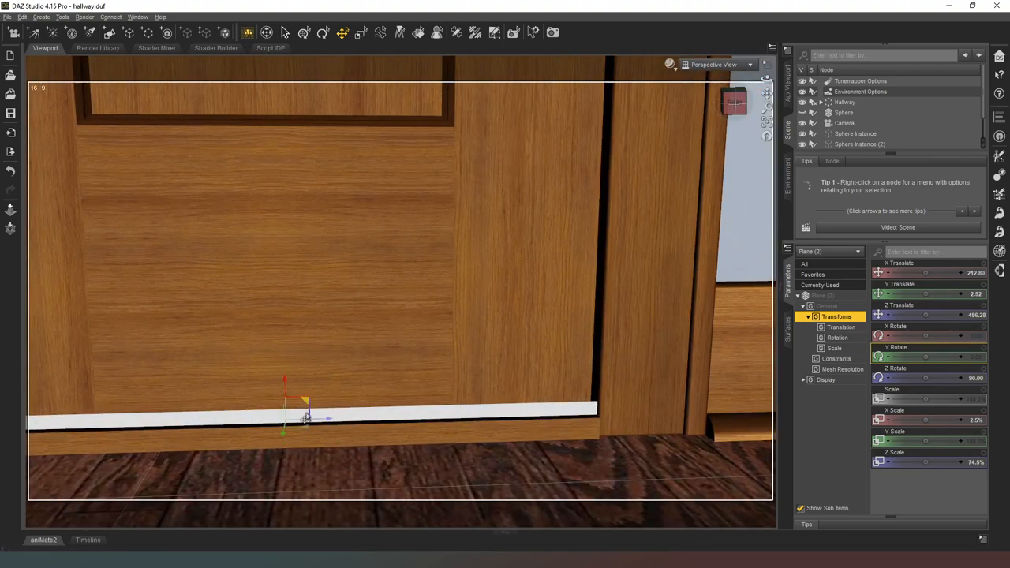
{"action": "left_click_drag", "start_coordinate": [303, 403], "coordinate": [303, 424]}
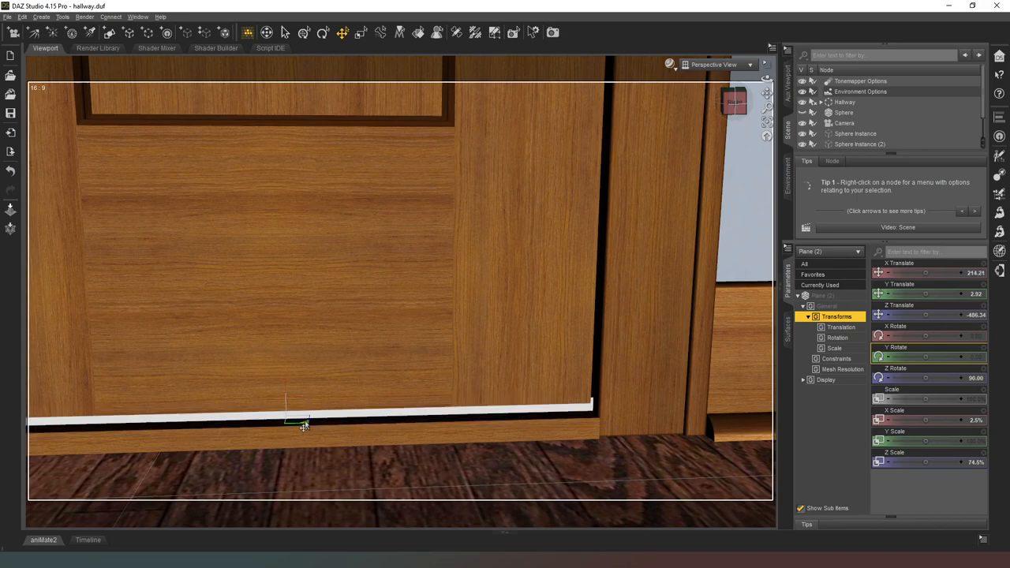
{"action": "left_click", "coordinate": [303, 420]}
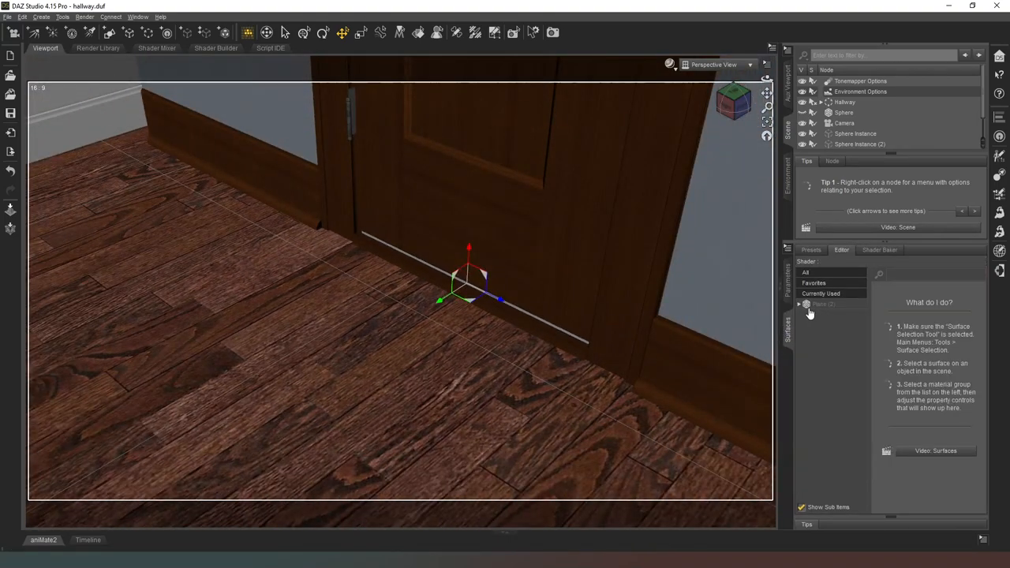
Step: Give the strip's Default surface a warm emission colour and set its luminance units
{"action": "left_click", "coordinate": [799, 304]}
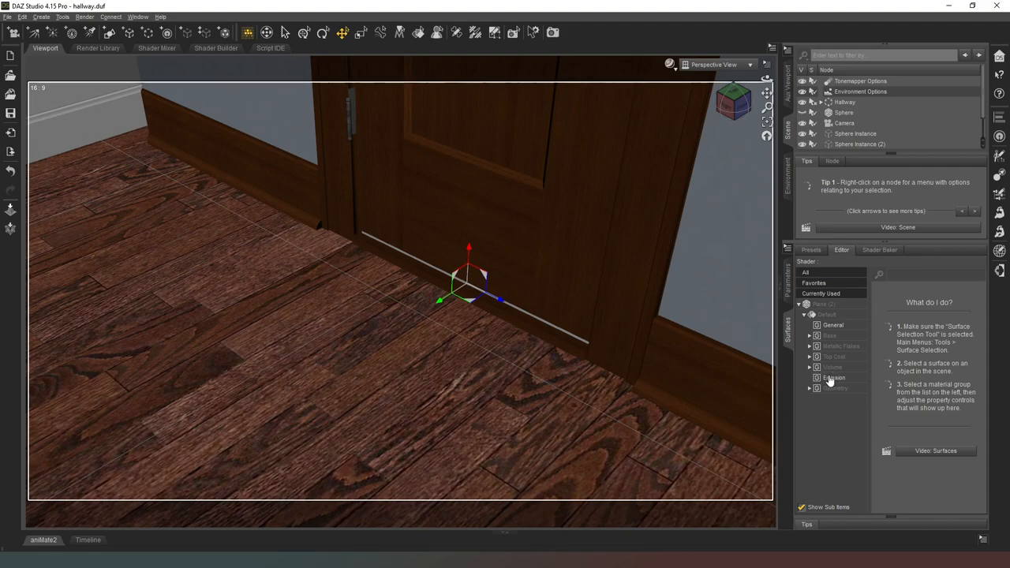
{"action": "left_click", "coordinate": [833, 377]}
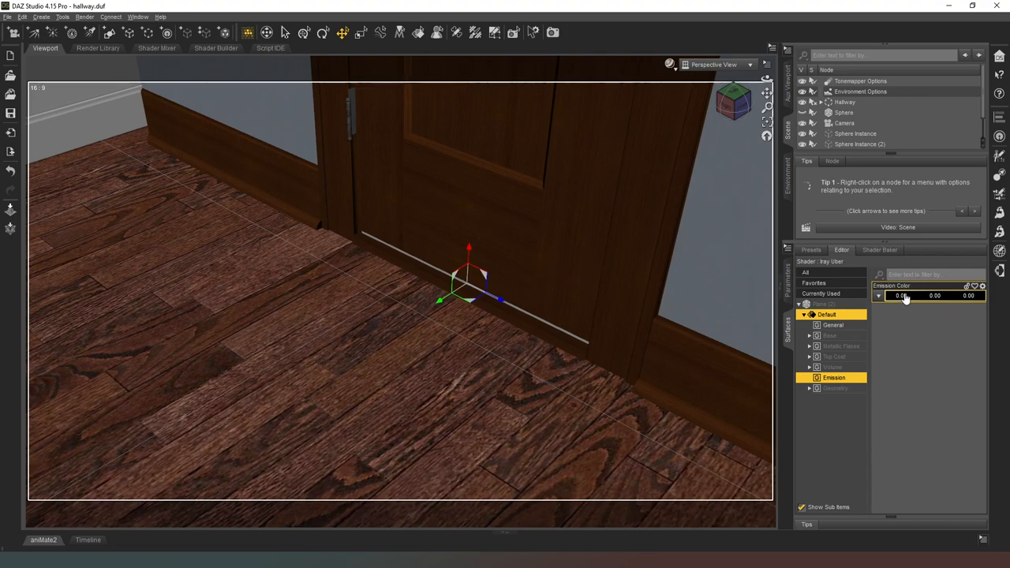
{"action": "left_click", "coordinate": [906, 295]}
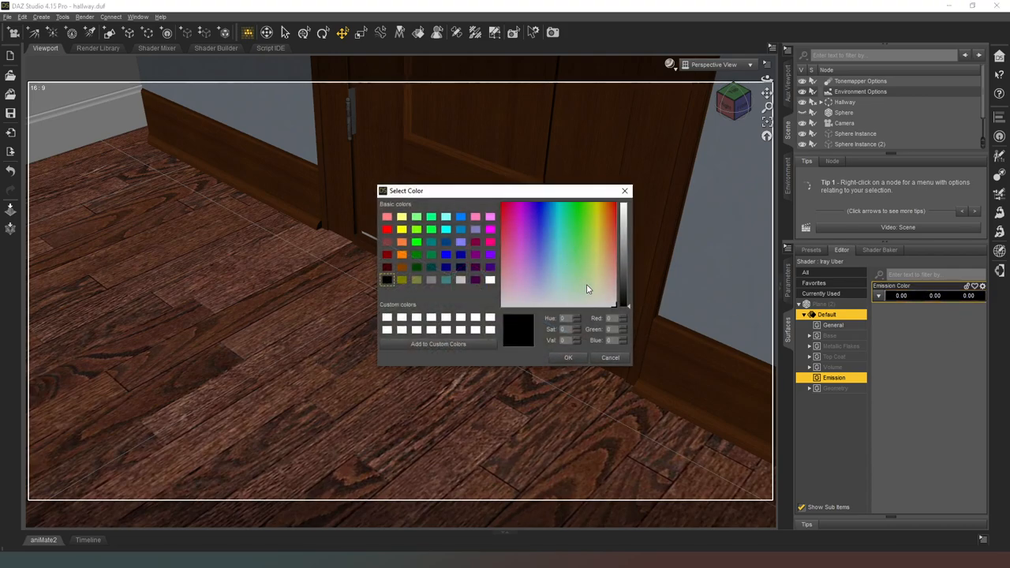
{"action": "left_click", "coordinate": [596, 284]}
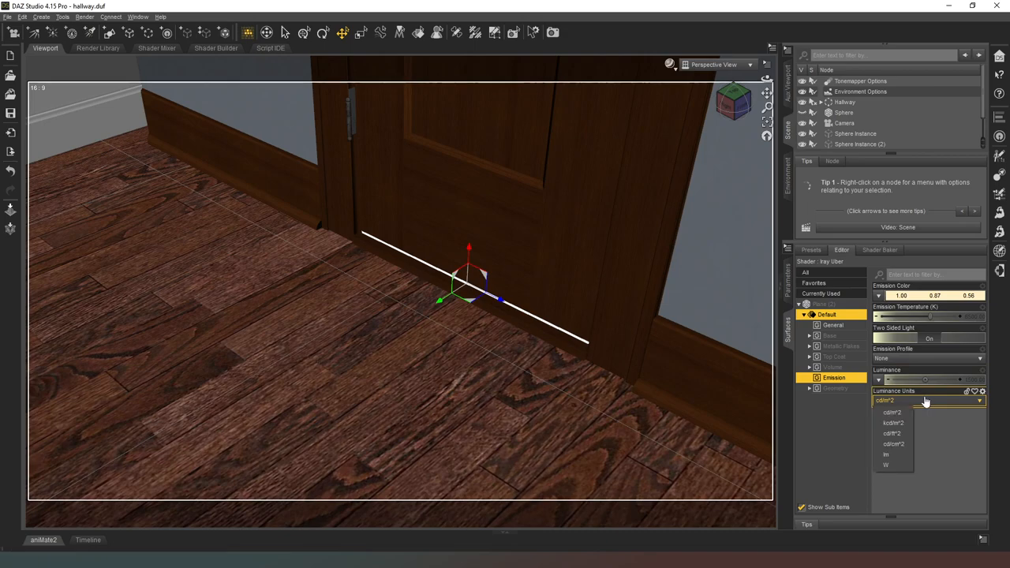
{"action": "left_click", "coordinate": [894, 424]}
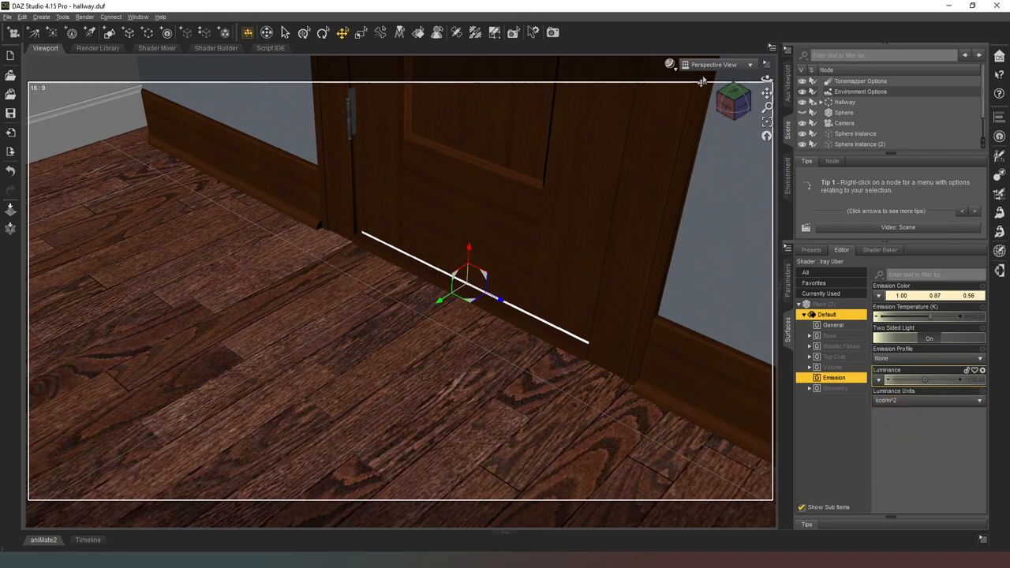
{"action": "left_click", "coordinate": [713, 63]}
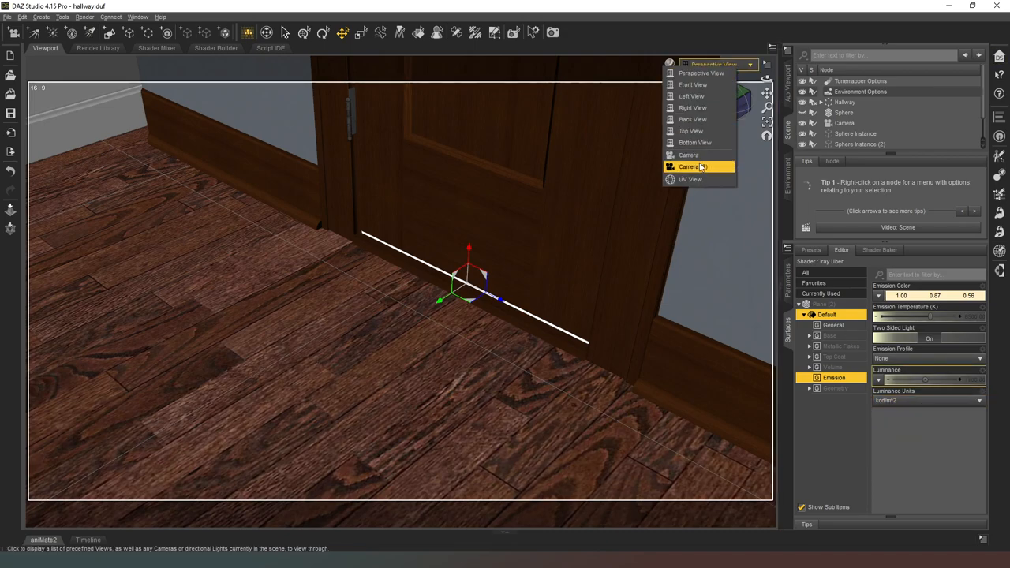
{"action": "left_click", "coordinate": [691, 168]}
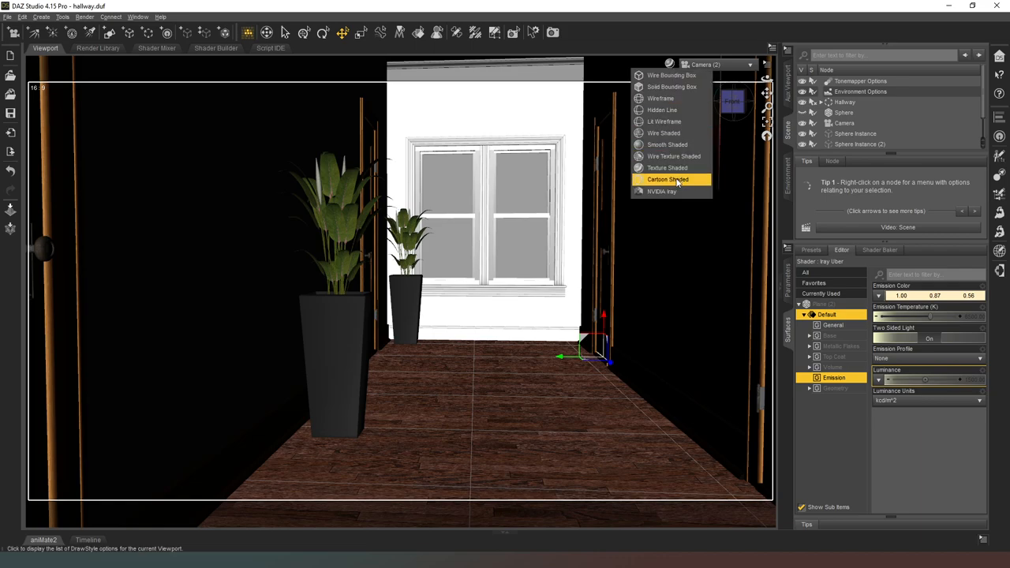
{"action": "left_click", "coordinate": [667, 180]}
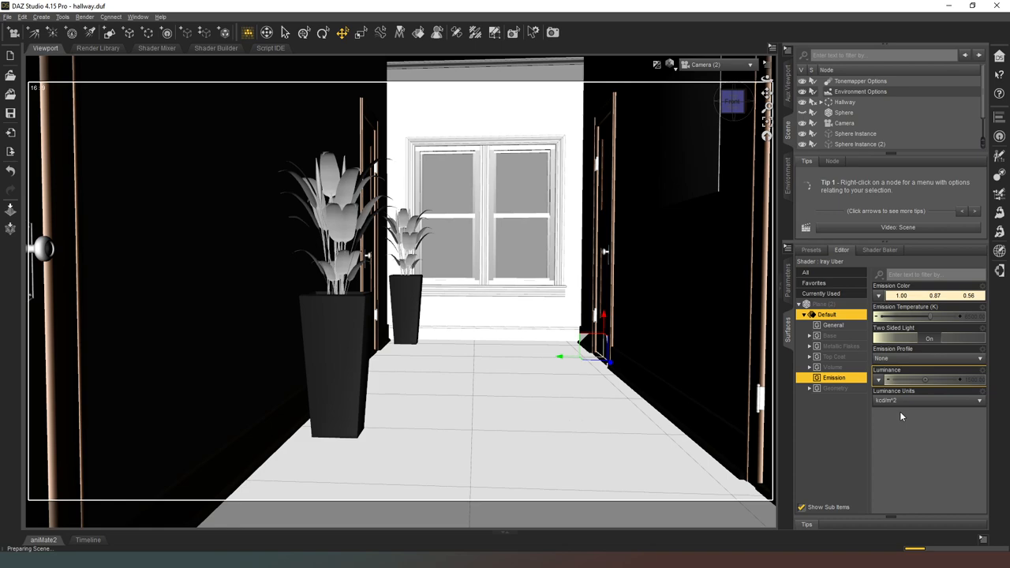
{"action": "mouse_move", "coordinate": [928, 449]}
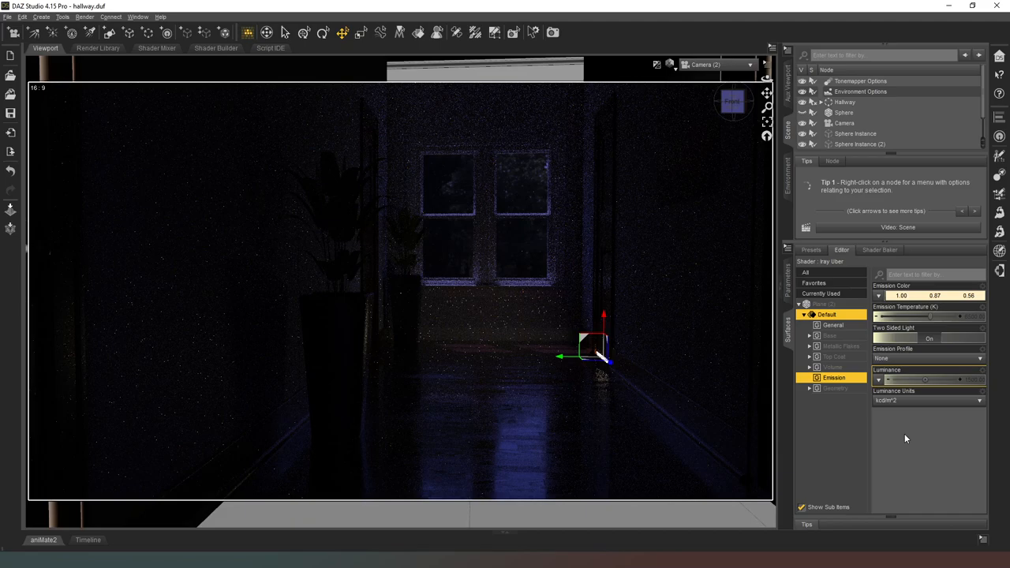
{"action": "mouse_move", "coordinate": [691, 435]}
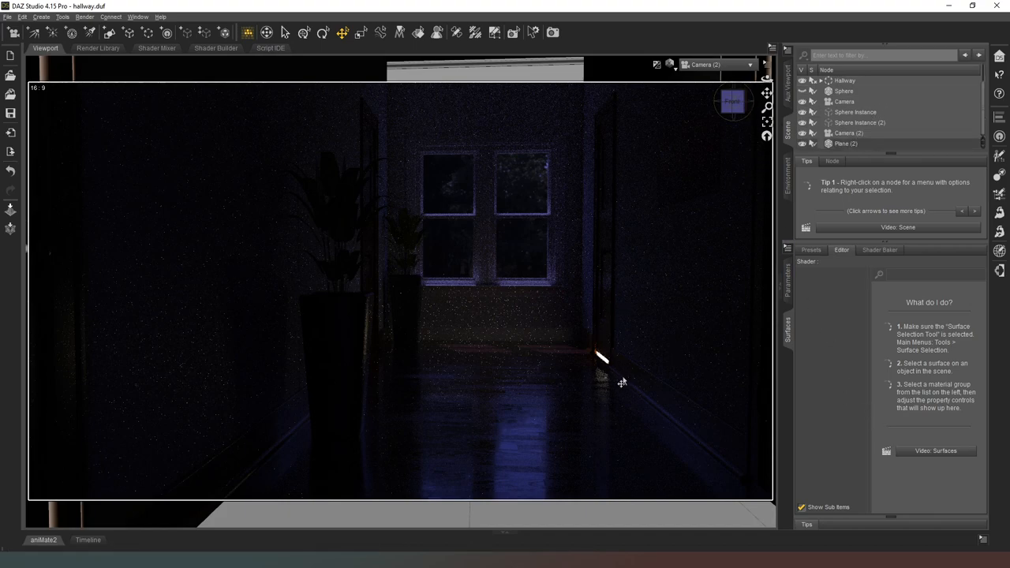
{"action": "mouse_move", "coordinate": [829, 155]}
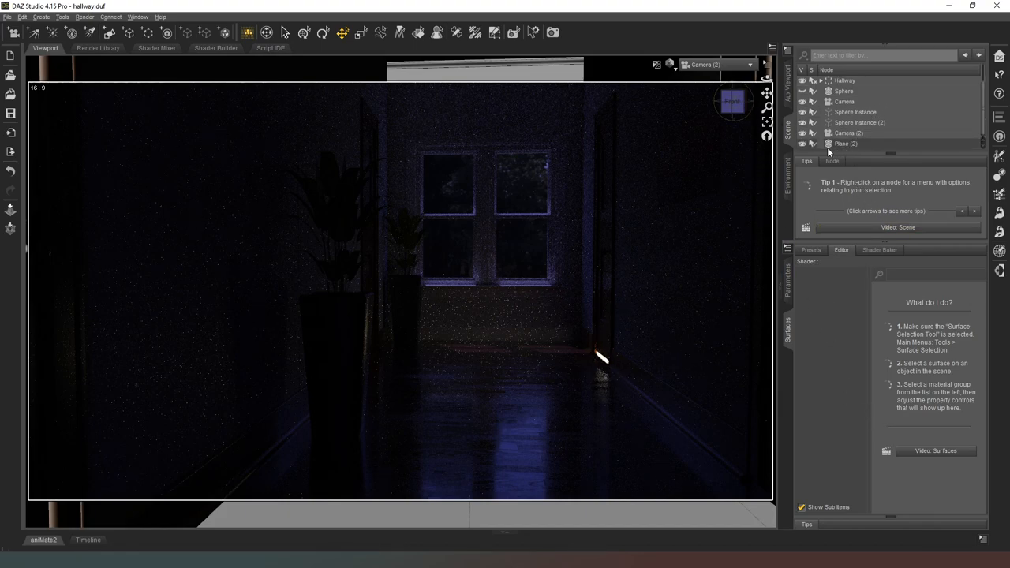
{"action": "left_click", "coordinate": [846, 144]}
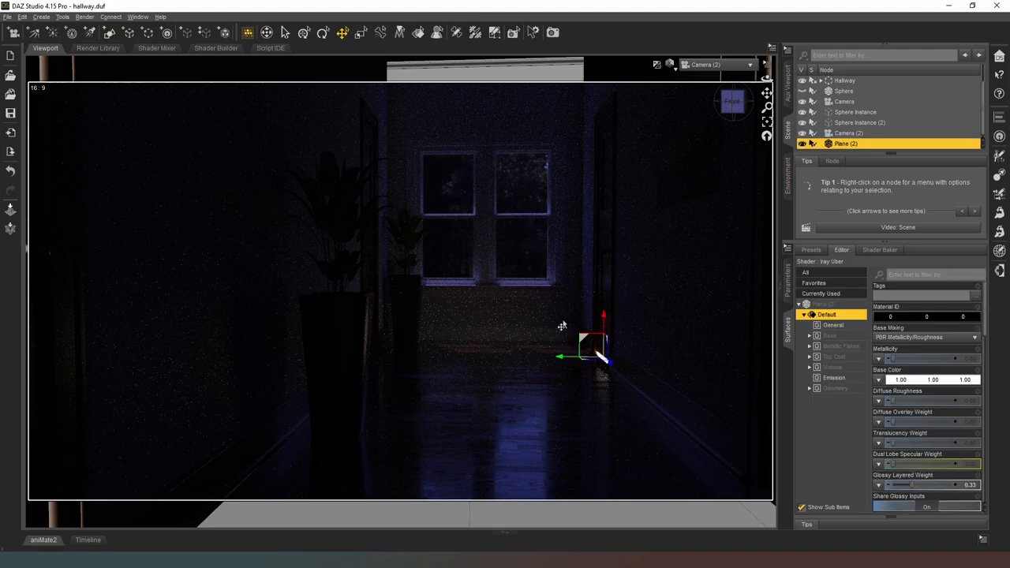
{"action": "mouse_move", "coordinate": [559, 360]}
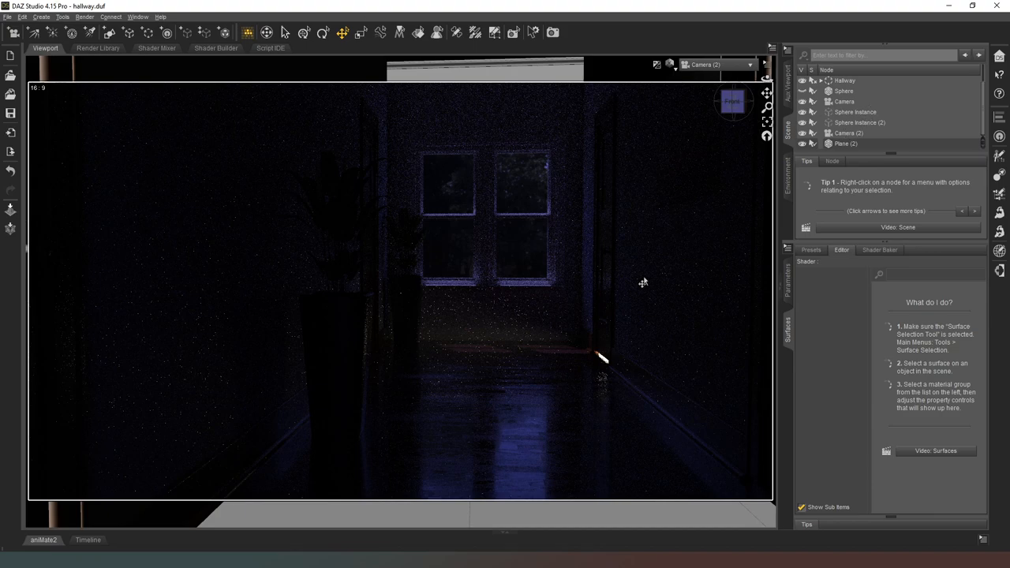
{"action": "mouse_move", "coordinate": [699, 161]}
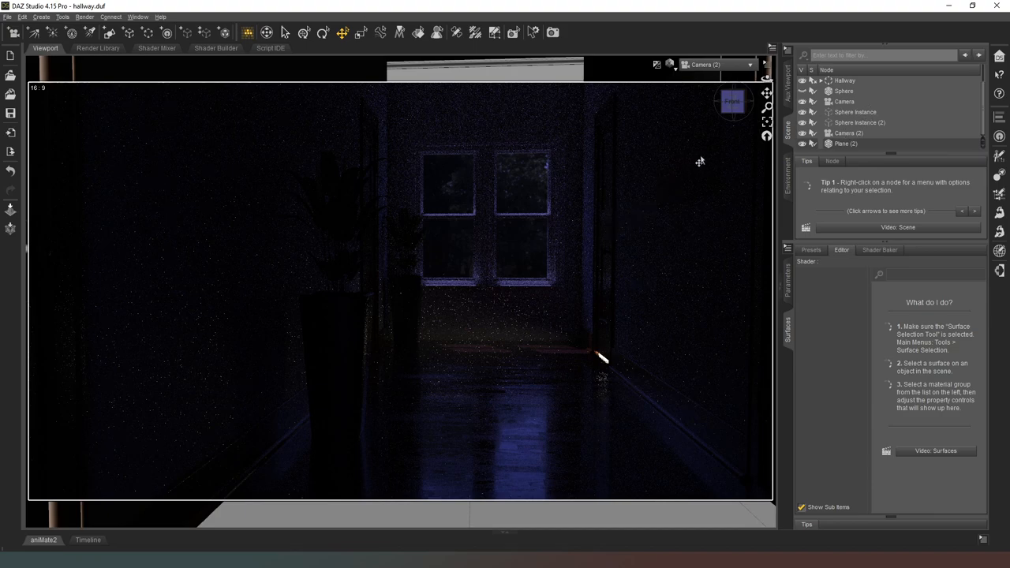
{"action": "mouse_move", "coordinate": [695, 316]}
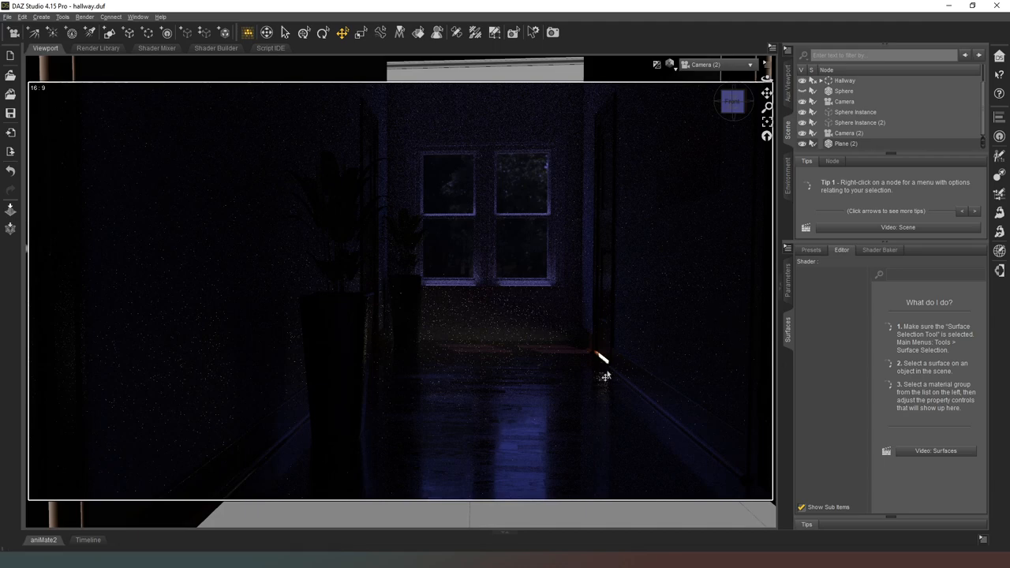
{"action": "mouse_move", "coordinate": [599, 360]}
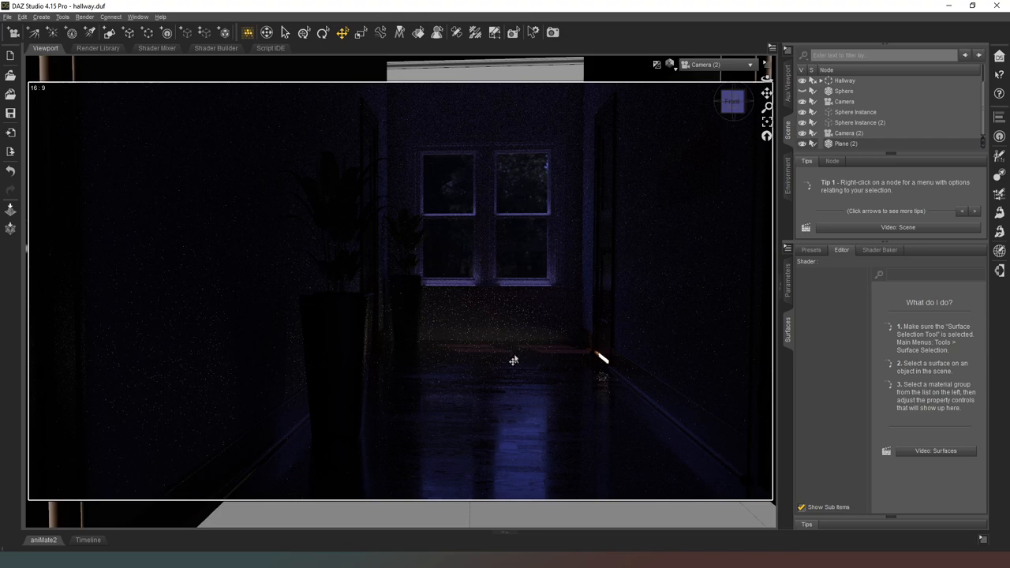
{"action": "mouse_move", "coordinate": [496, 248]}
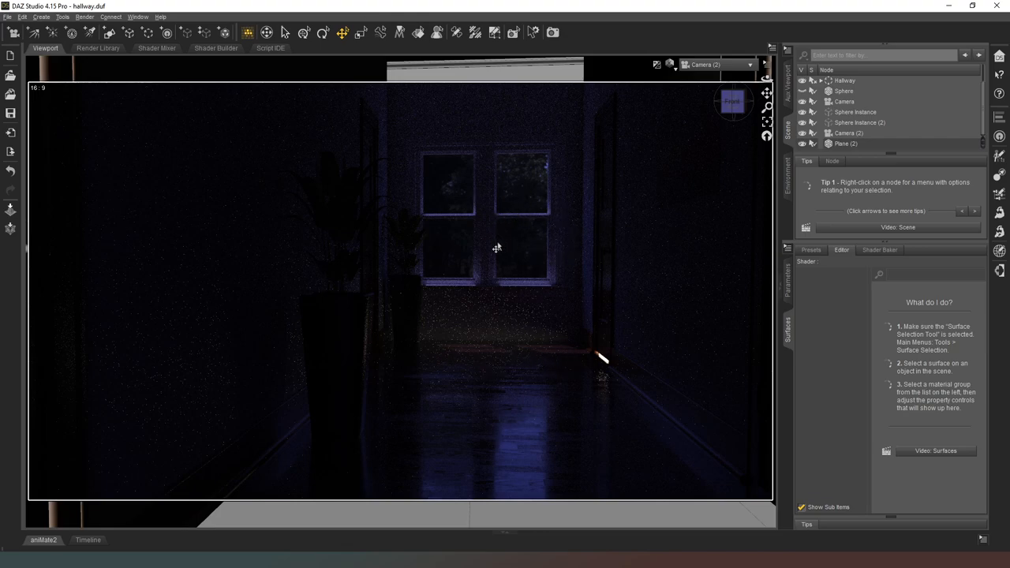
{"action": "mouse_move", "coordinate": [525, 196]}
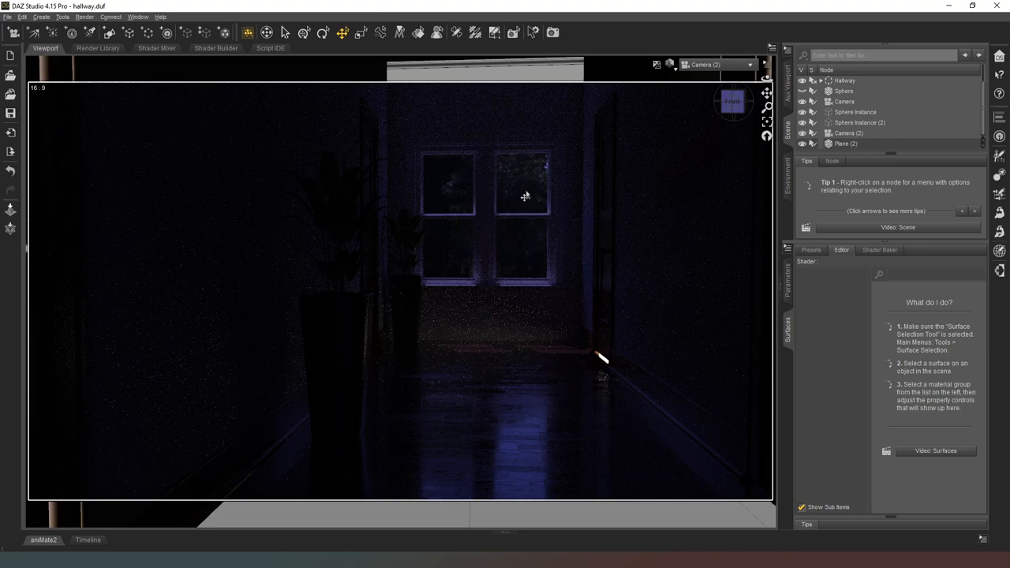
{"action": "mouse_move", "coordinate": [471, 214]}
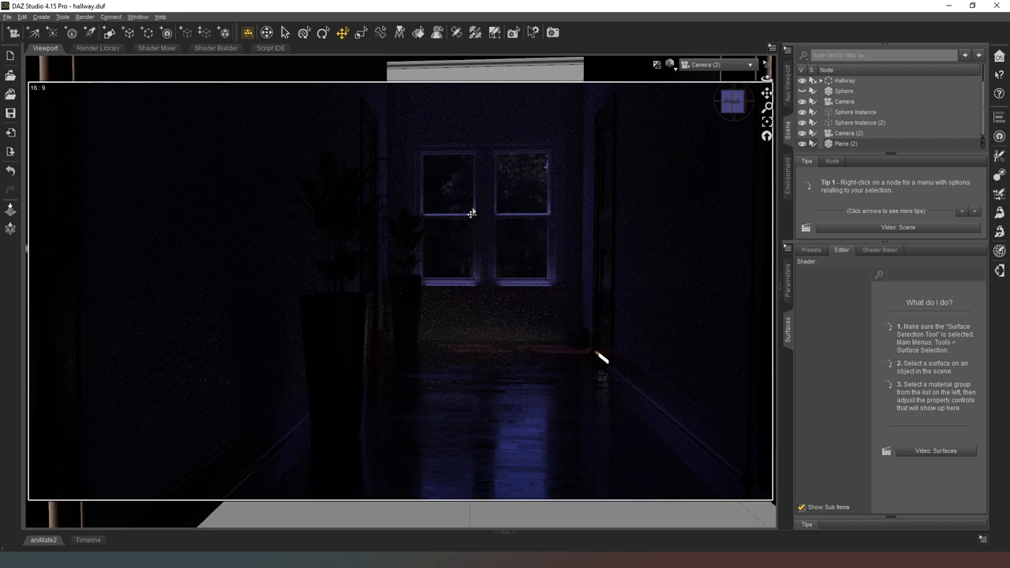
{"action": "mouse_move", "coordinate": [619, 377]}
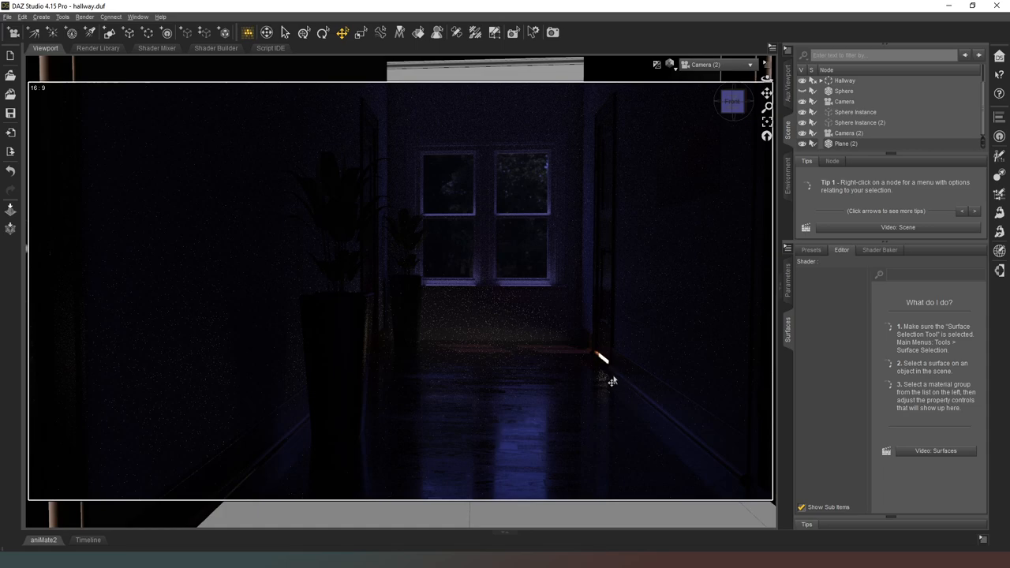
{"action": "mouse_move", "coordinate": [606, 161]}
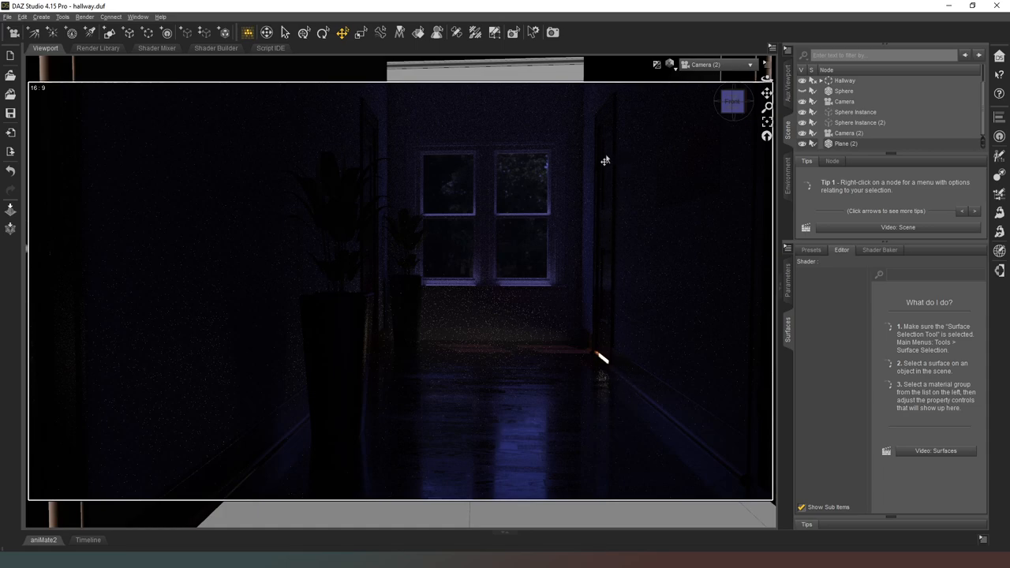
{"action": "mouse_move", "coordinate": [602, 364]}
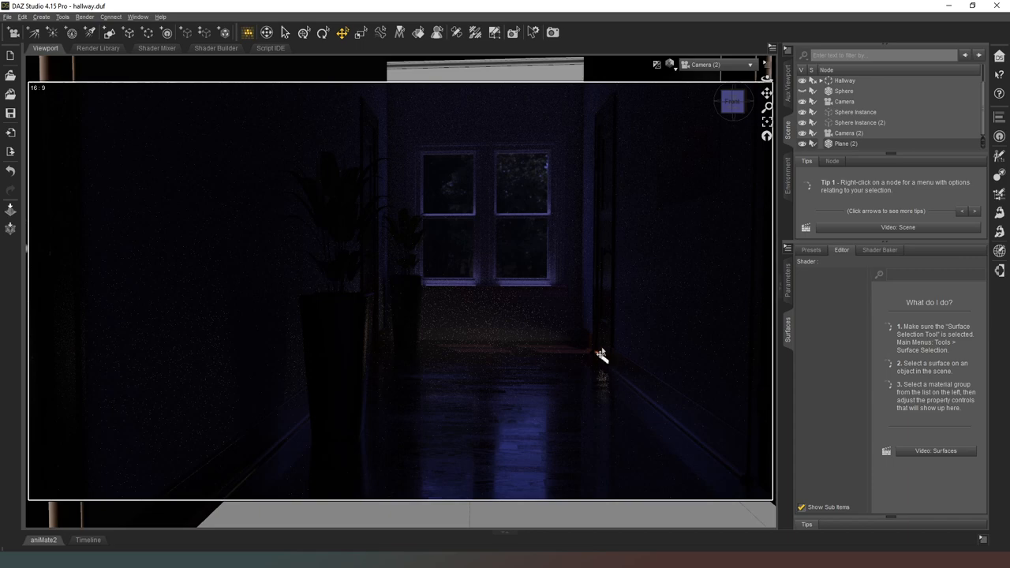
{"action": "mouse_move", "coordinate": [855, 94]}
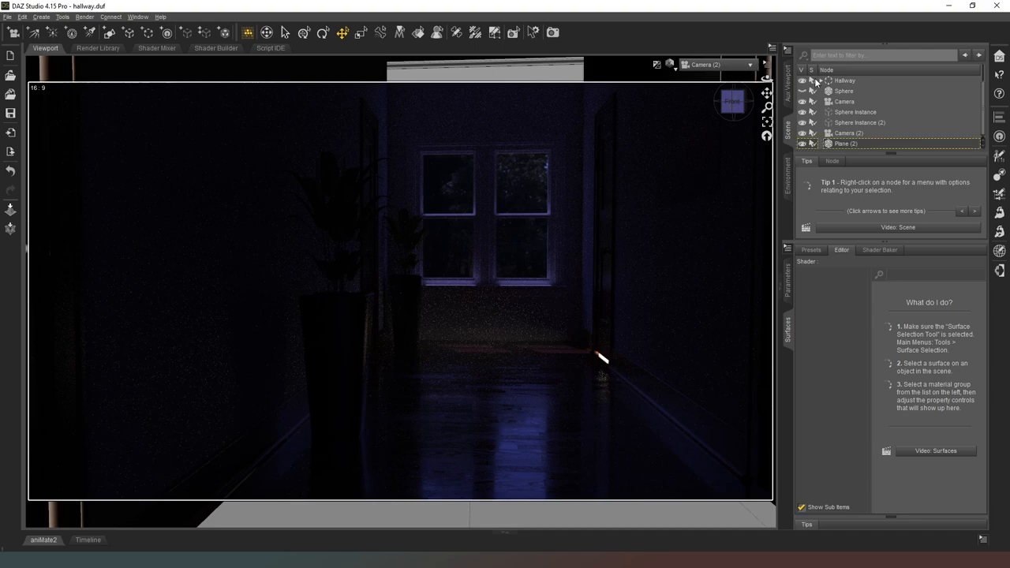
Step: Expand the Hallway group and select Passage Door 01 (A)
{"action": "left_click", "coordinate": [821, 80]}
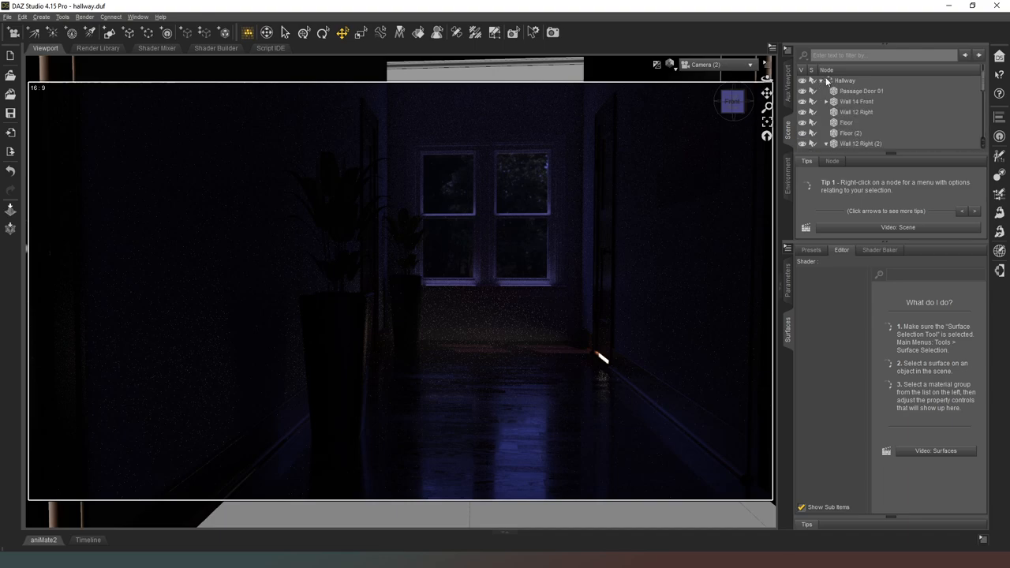
{"action": "scroll", "scroll_direction": "down", "scroll_amount": 3}
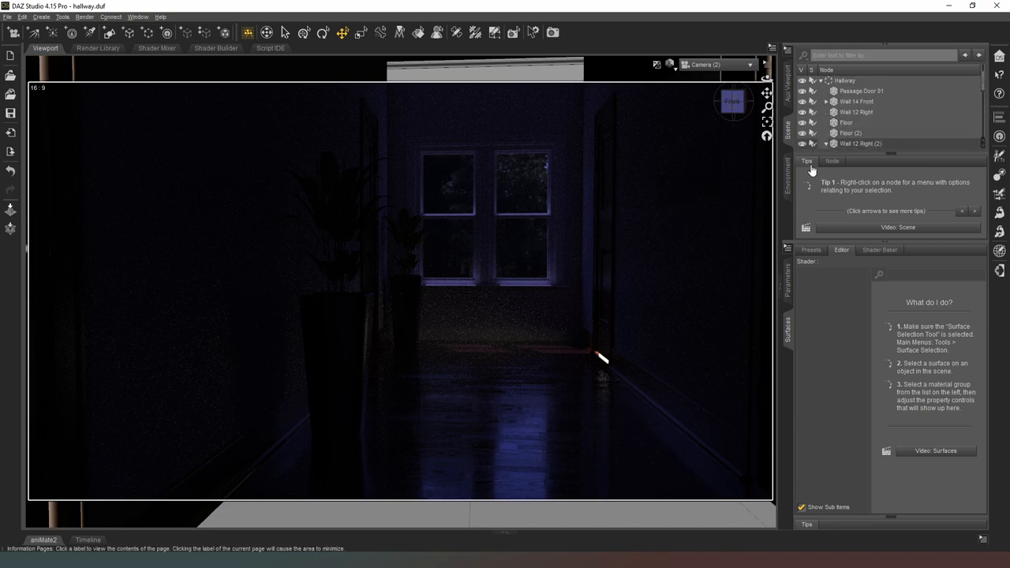
{"action": "left_click", "coordinate": [868, 107]}
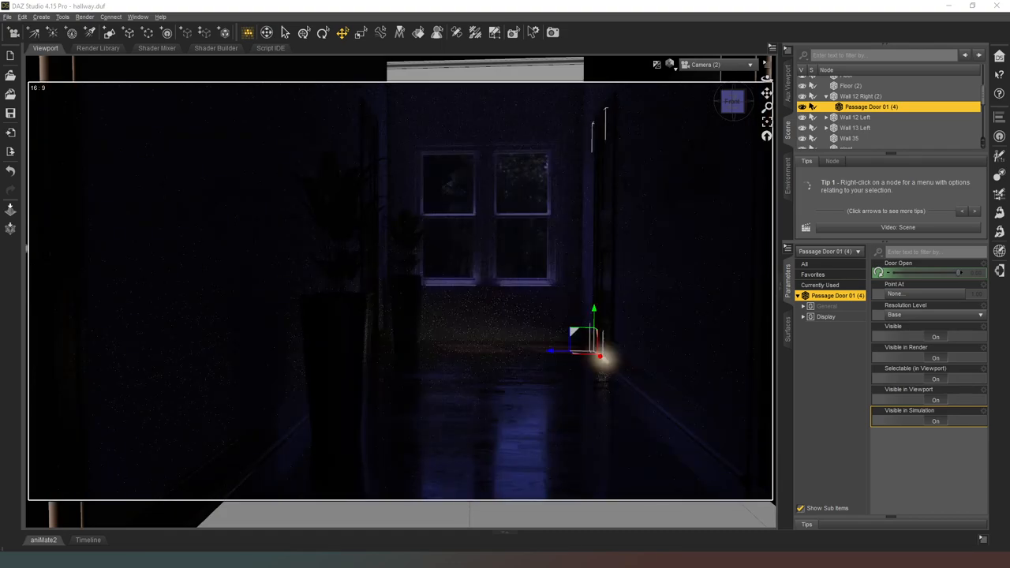
{"action": "mouse_move", "coordinate": [935, 462]}
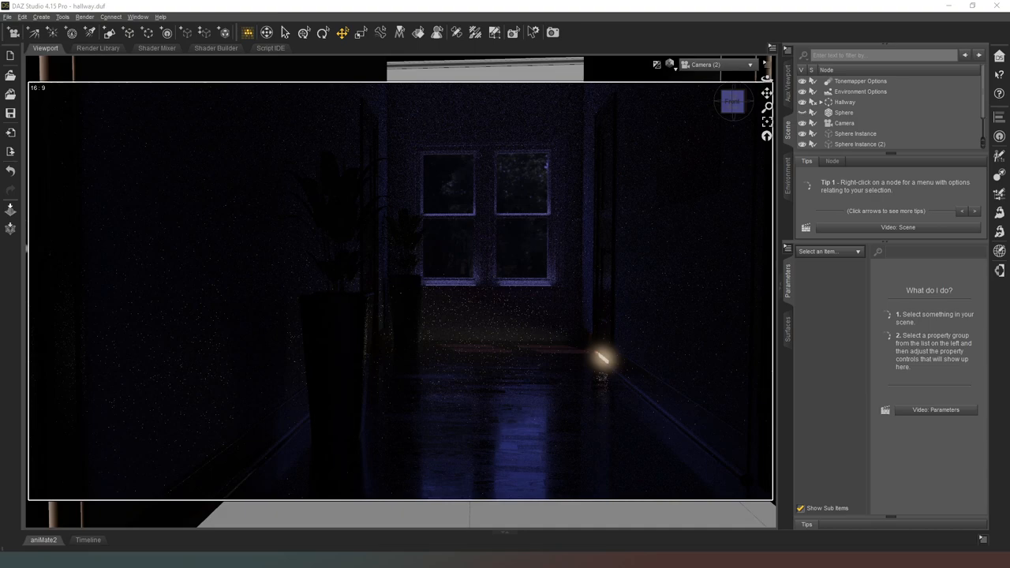
{"action": "mouse_move", "coordinate": [600, 350]}
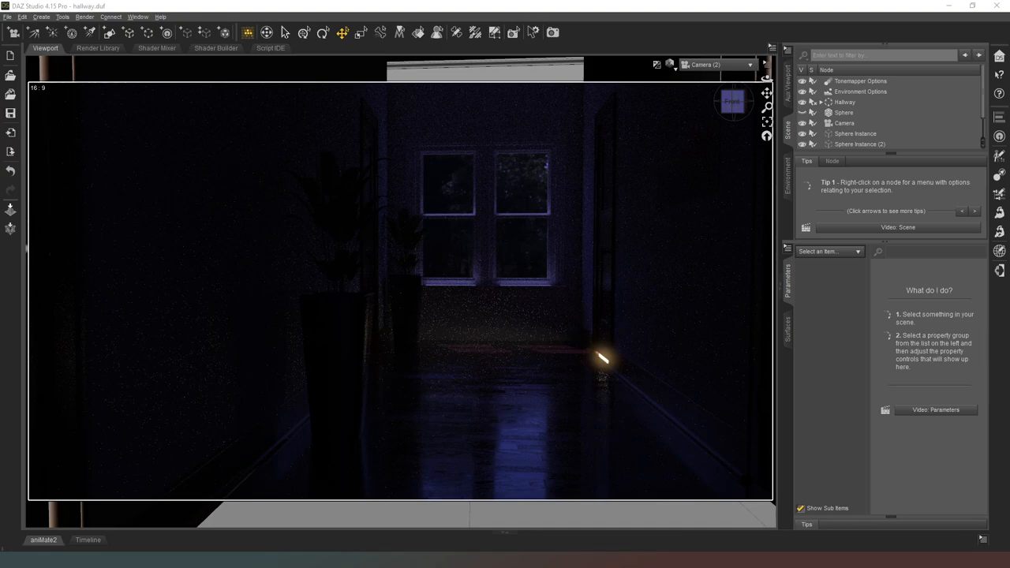
{"action": "mouse_move", "coordinate": [120, 244]}
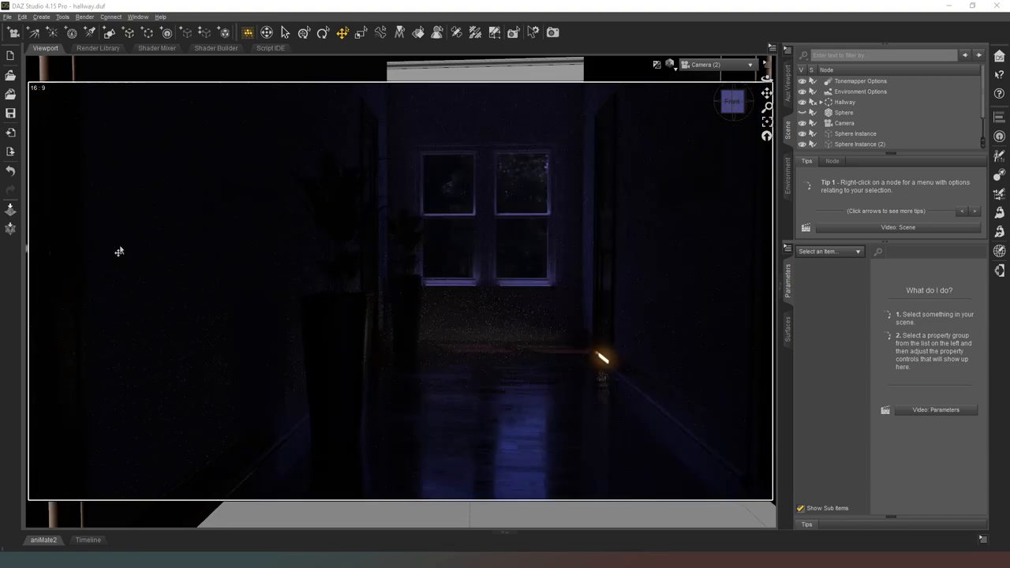
{"action": "mouse_move", "coordinate": [809, 432]}
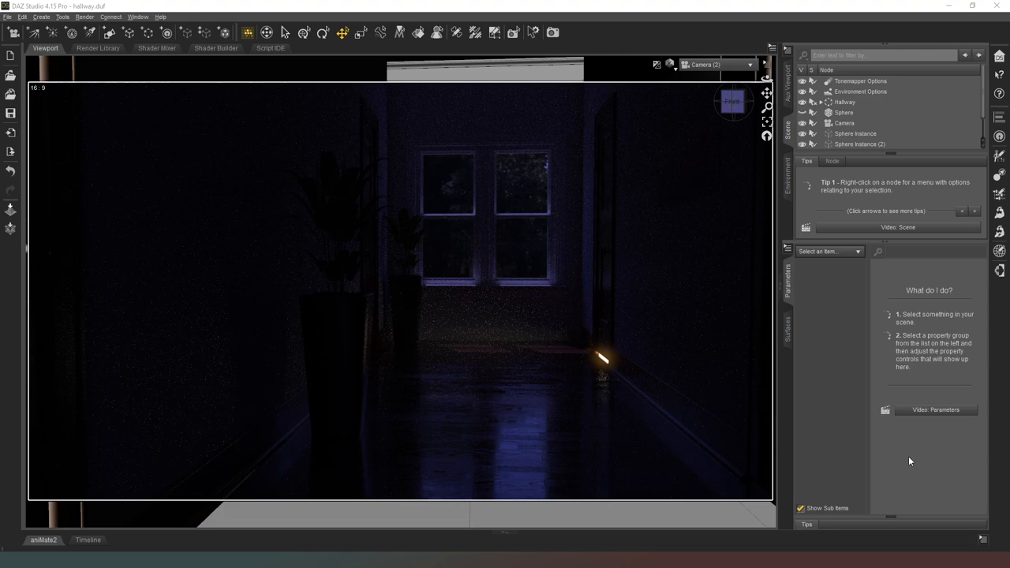
{"action": "mouse_move", "coordinate": [821, 332]}
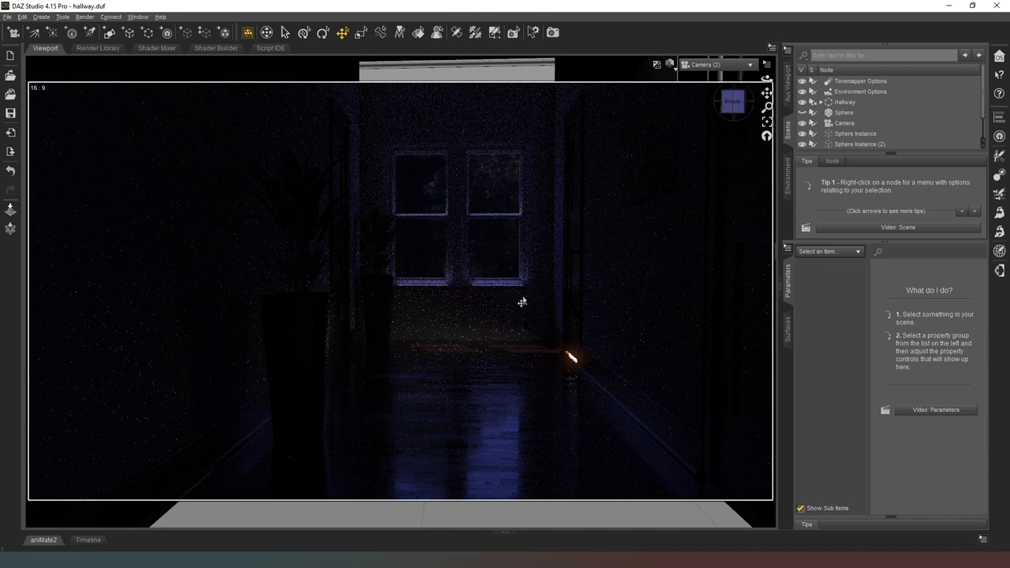
{"action": "mouse_move", "coordinate": [401, 443]}
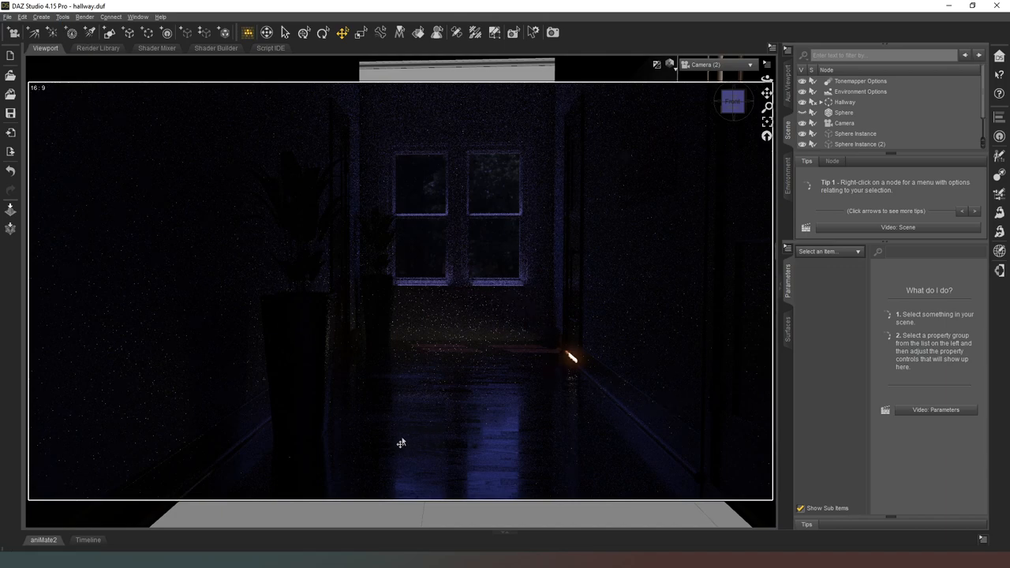
{"action": "mouse_move", "coordinate": [409, 444]}
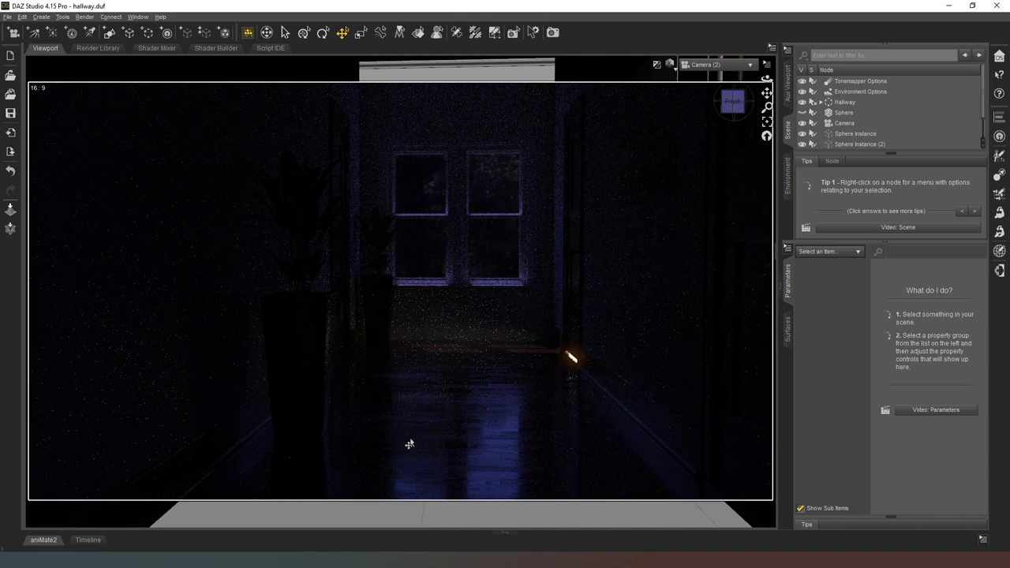